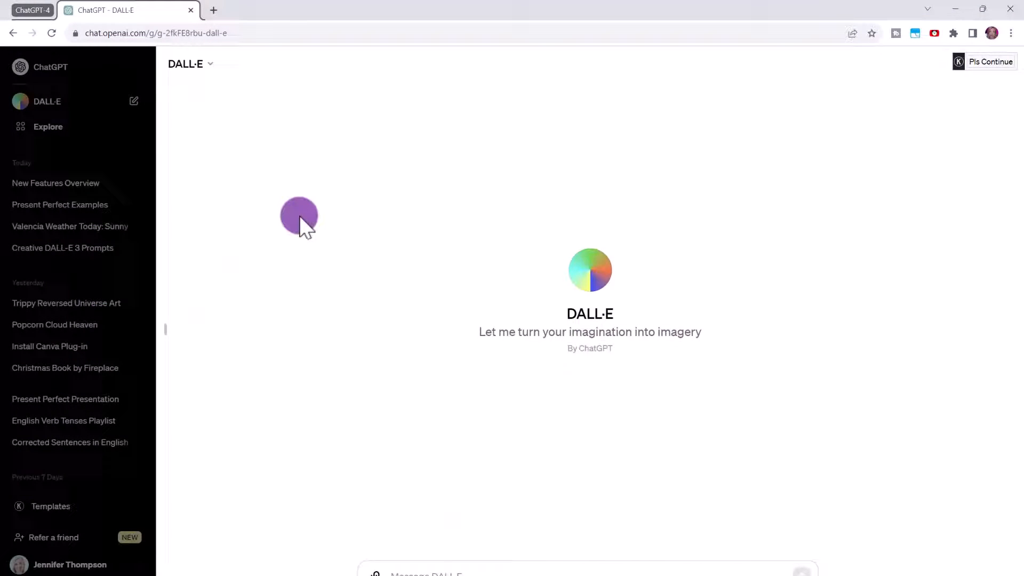
mouse_move(209, 63)
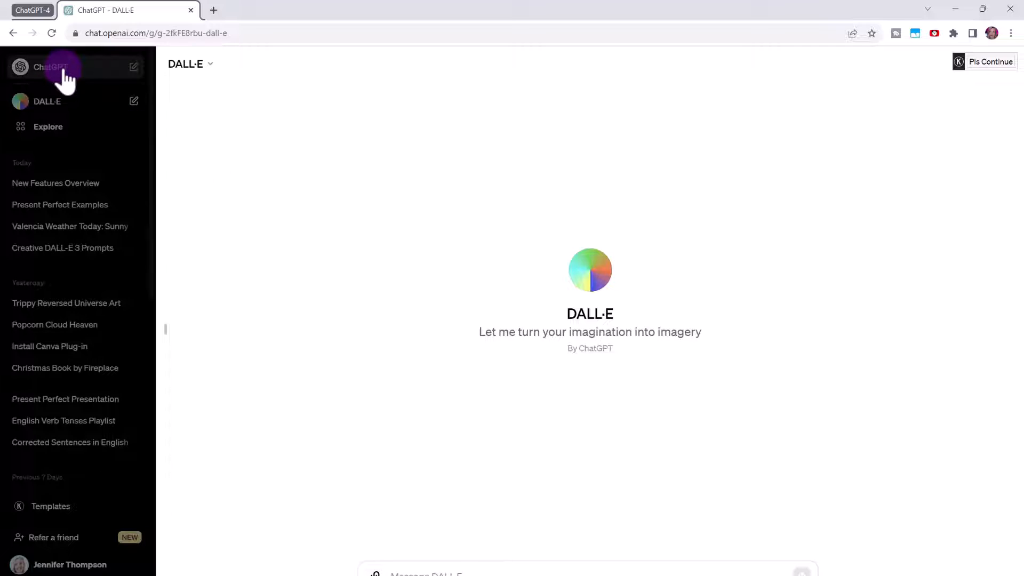
Switch from DALL·E to a fresh ChatGPT chat and show the GPT-4, GPT-3.5 and Plugins models.
left_click(49, 66)
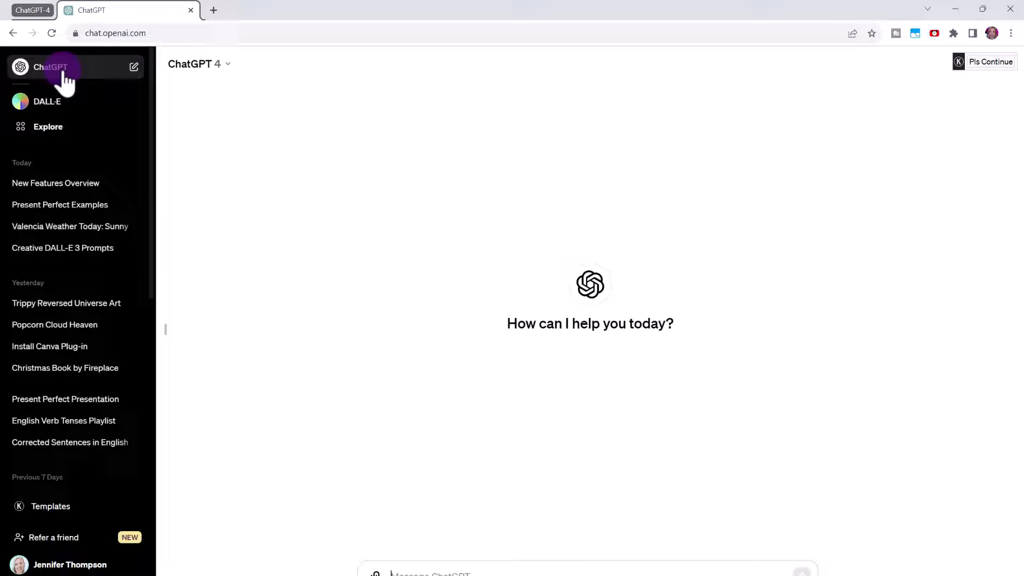
left_click(194, 64)
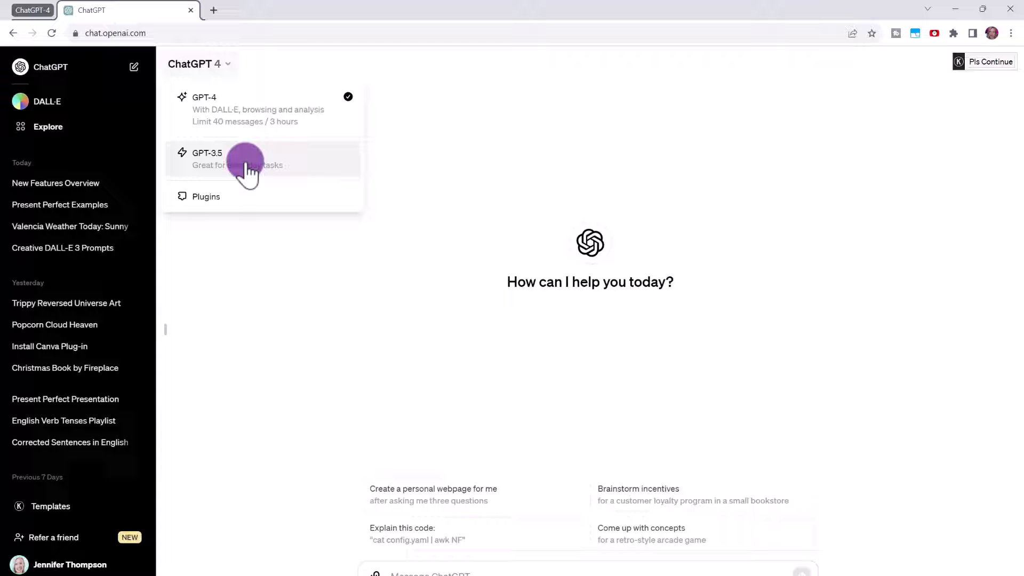
mouse_move(338, 111)
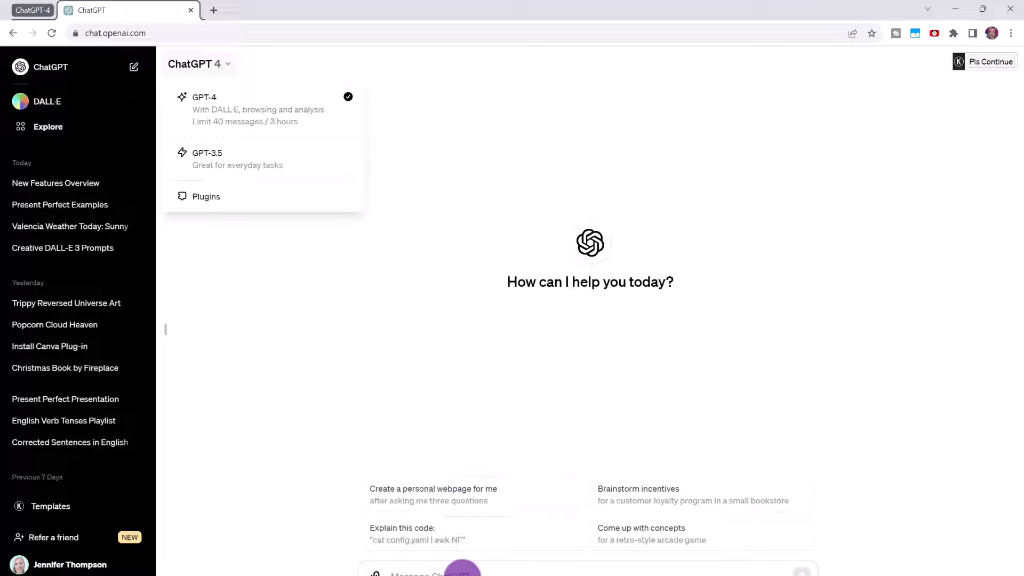
mouse_move(443, 371)
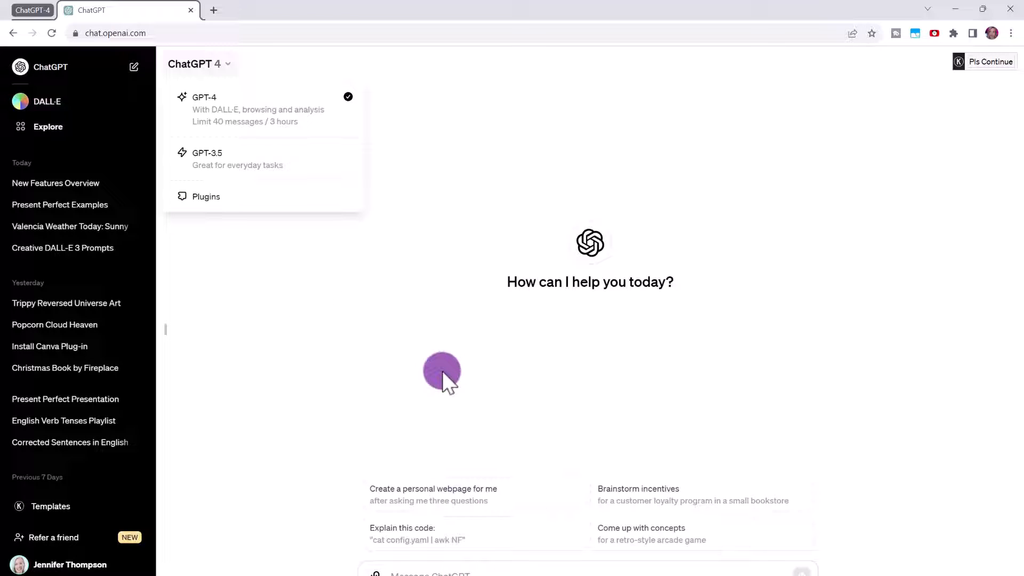
mouse_move(439, 369)
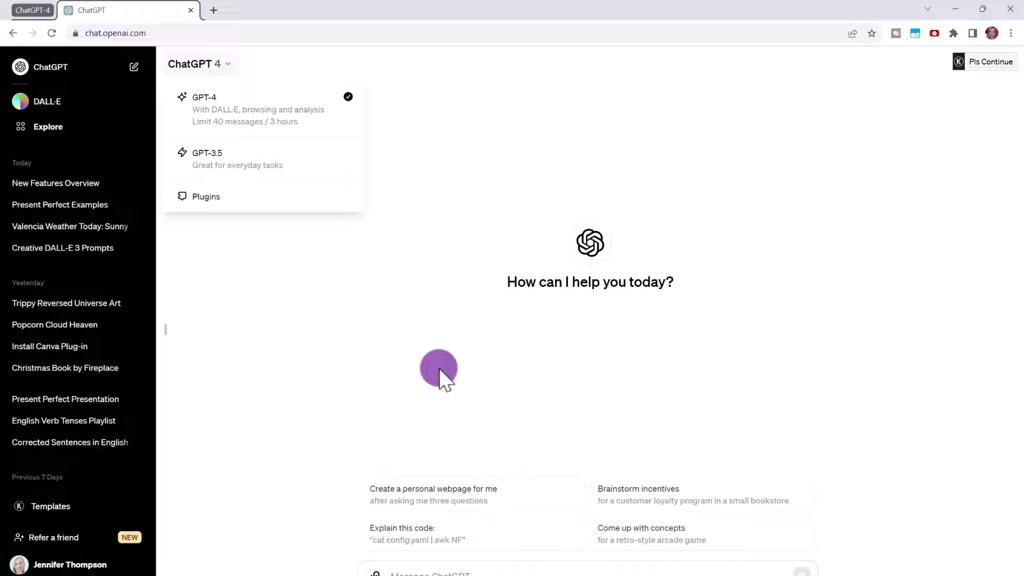
mouse_move(434, 372)
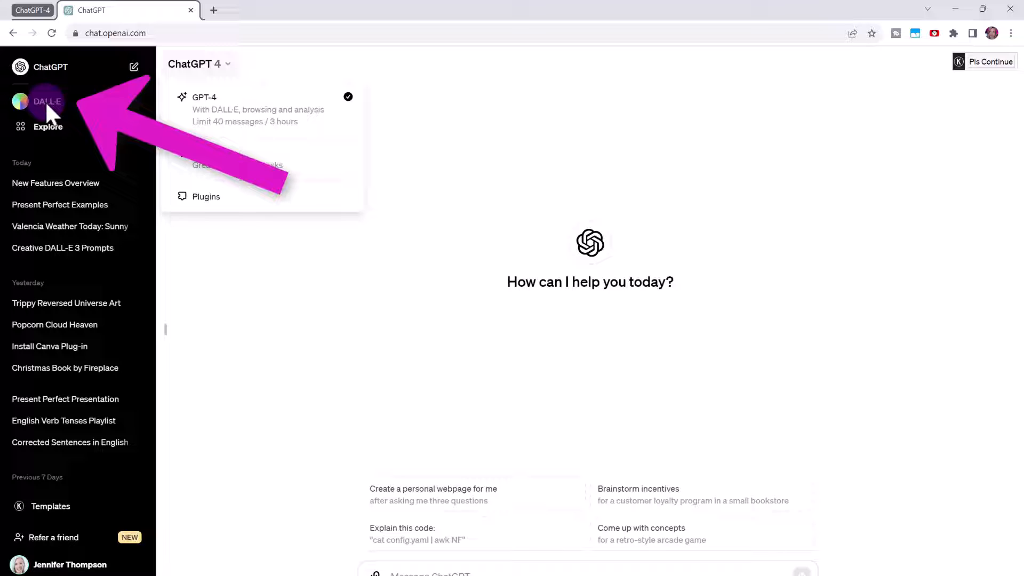
In DALL·E, draft a square Instagram image prompt of a brunette yoga instructor.
left_click(46, 101)
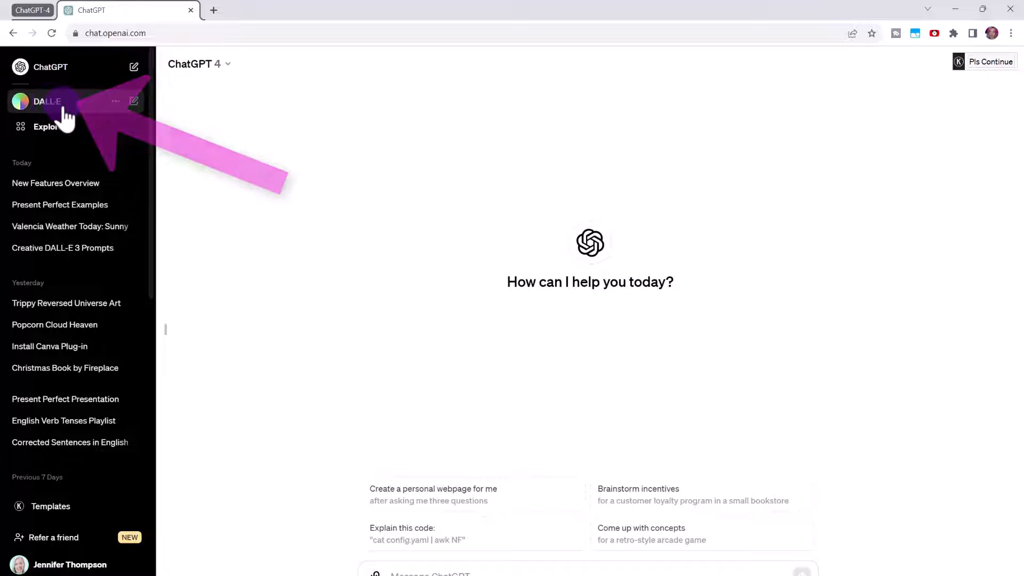
left_click(47, 101)
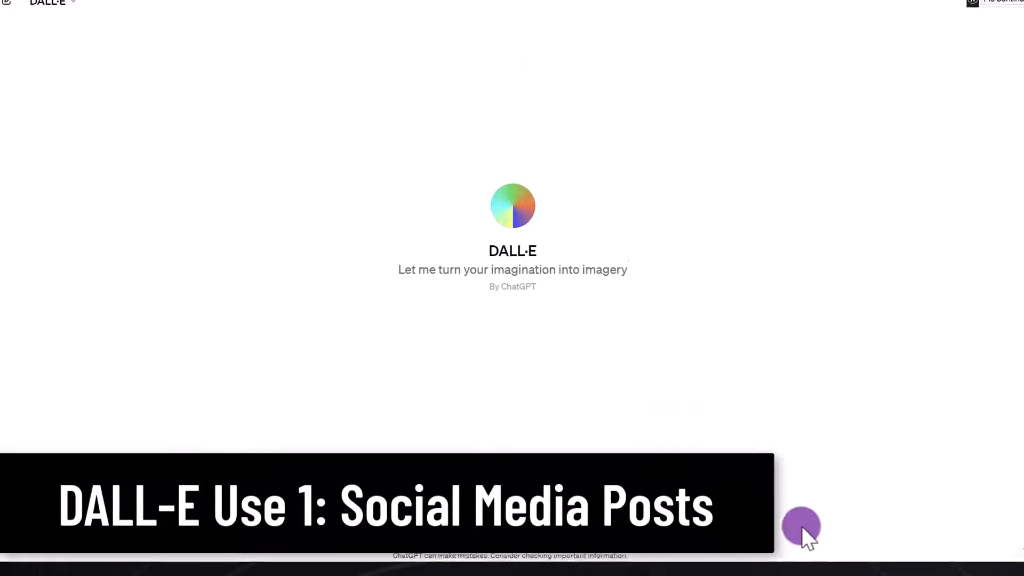
type("Create a square-sized image for an Instagram post for a yoga instructor. - brunette woman doing yoga outside, Christmas-themed, Santa is doing yoga with her")
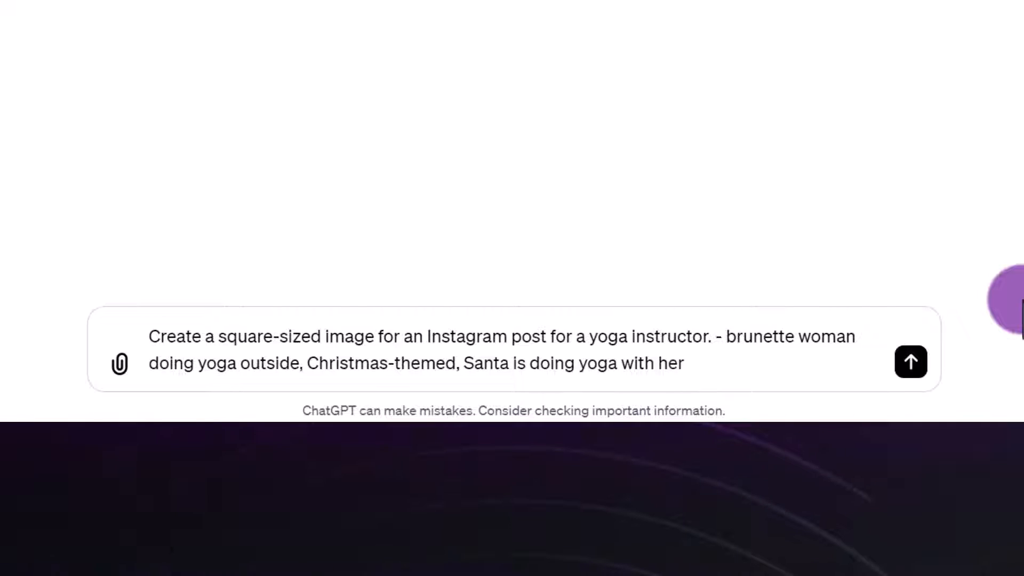
mouse_move(910, 361)
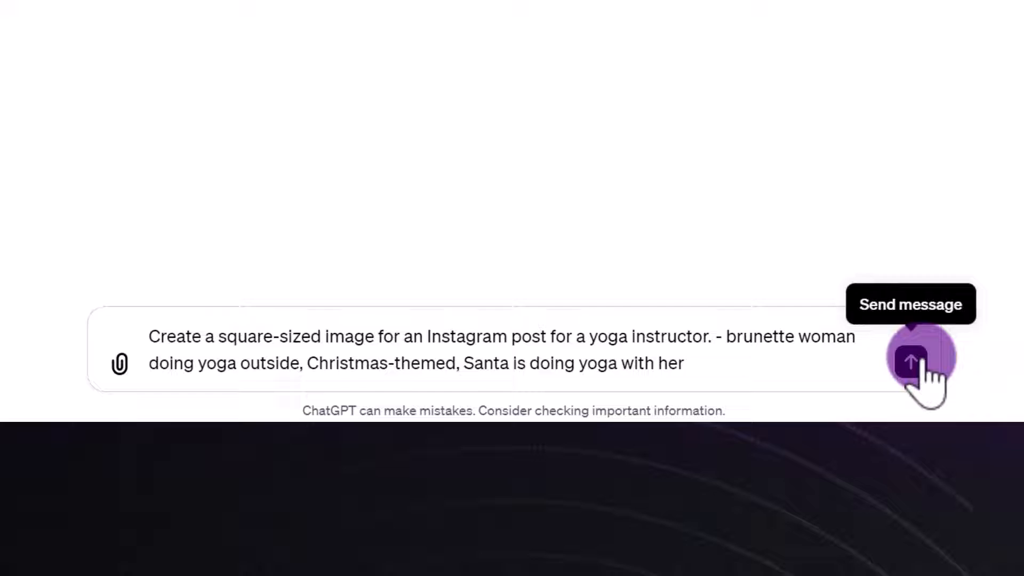
Send the yoga request, then download the full-size image of the woman in red.
left_click(910, 361)
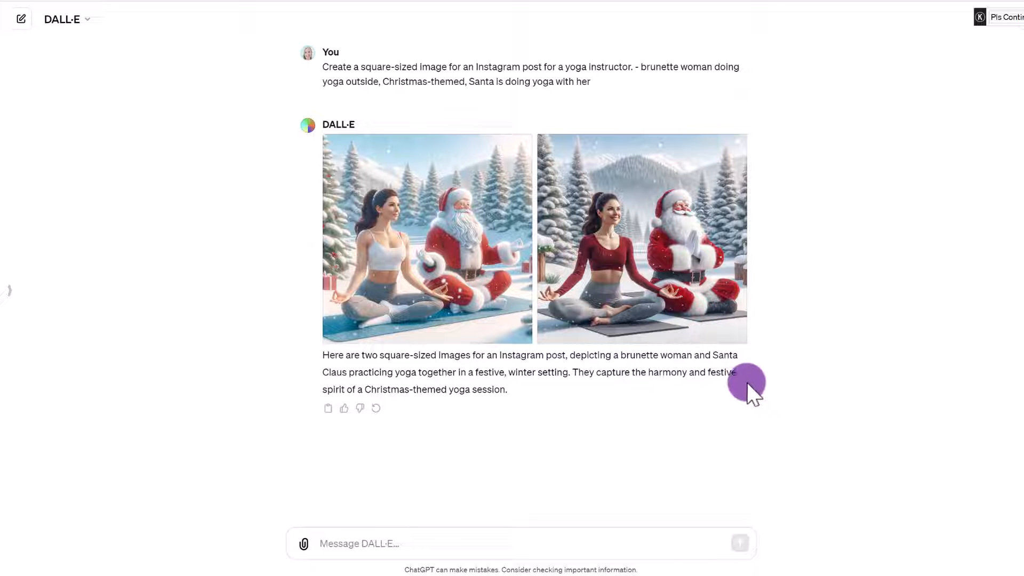
mouse_move(451, 313)
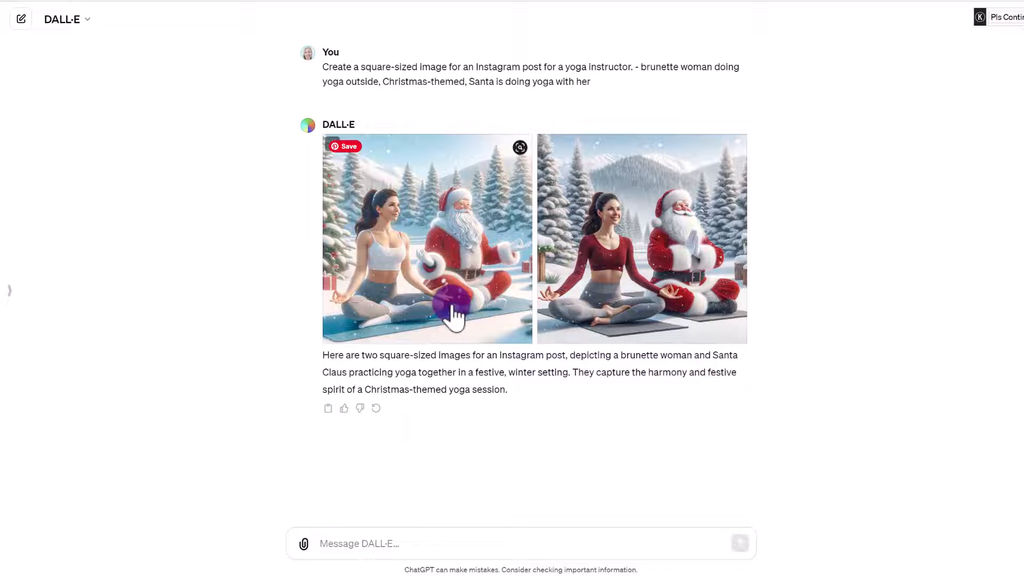
left_click(641, 239)
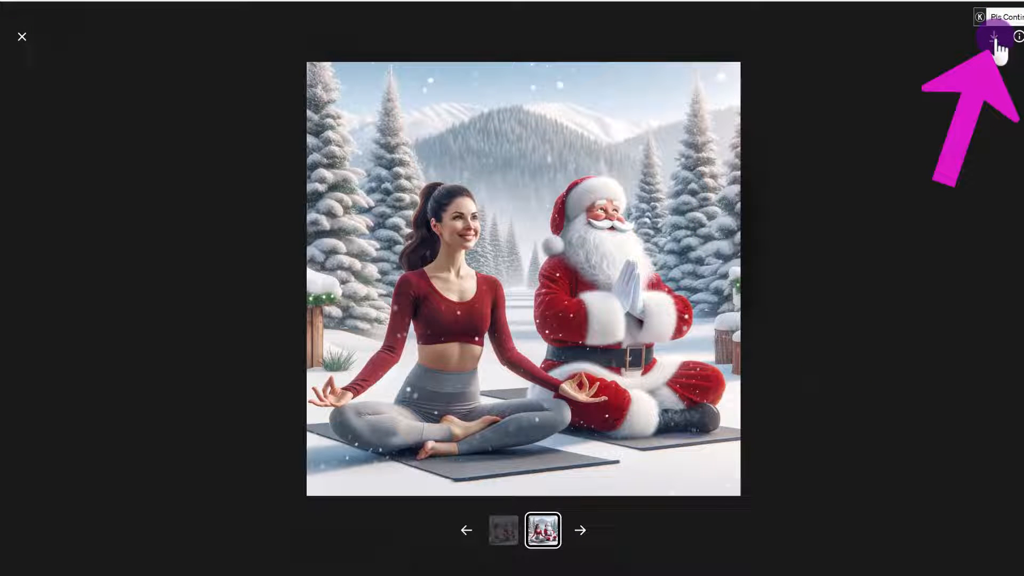
left_click(21, 35)
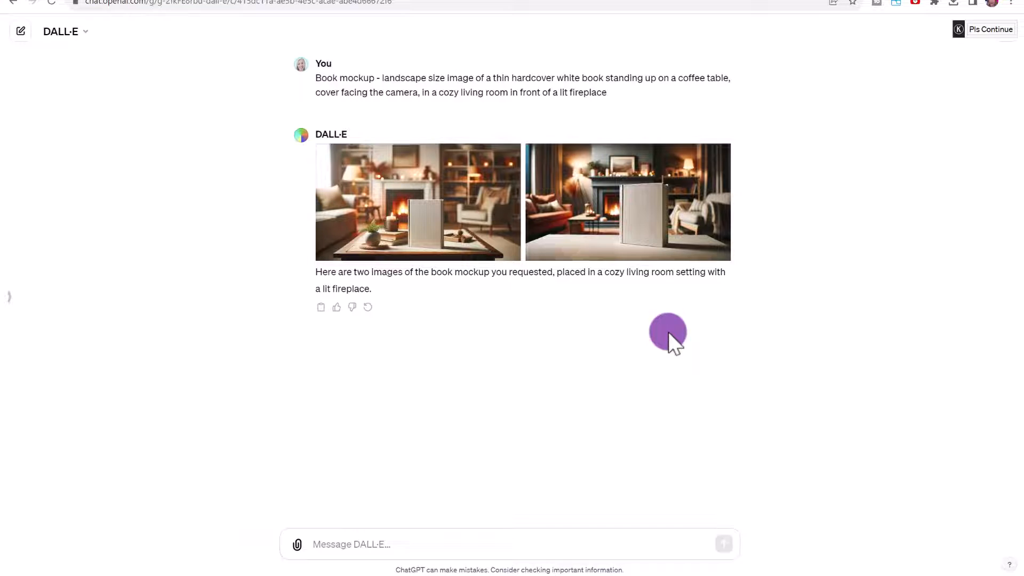
Open the first white-book fireplace mockup in the image viewer.
left_click(417, 202)
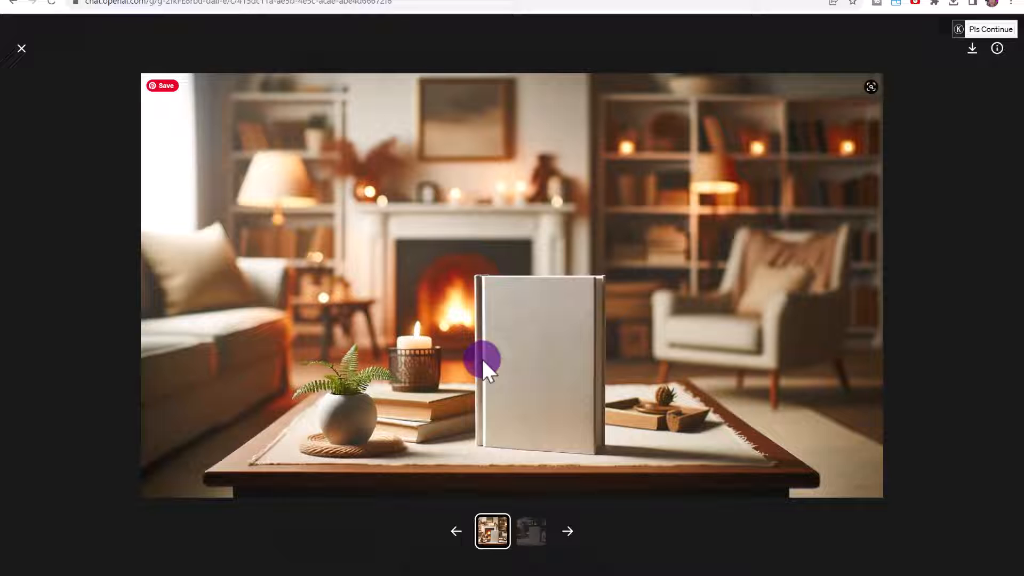
mouse_move(591, 284)
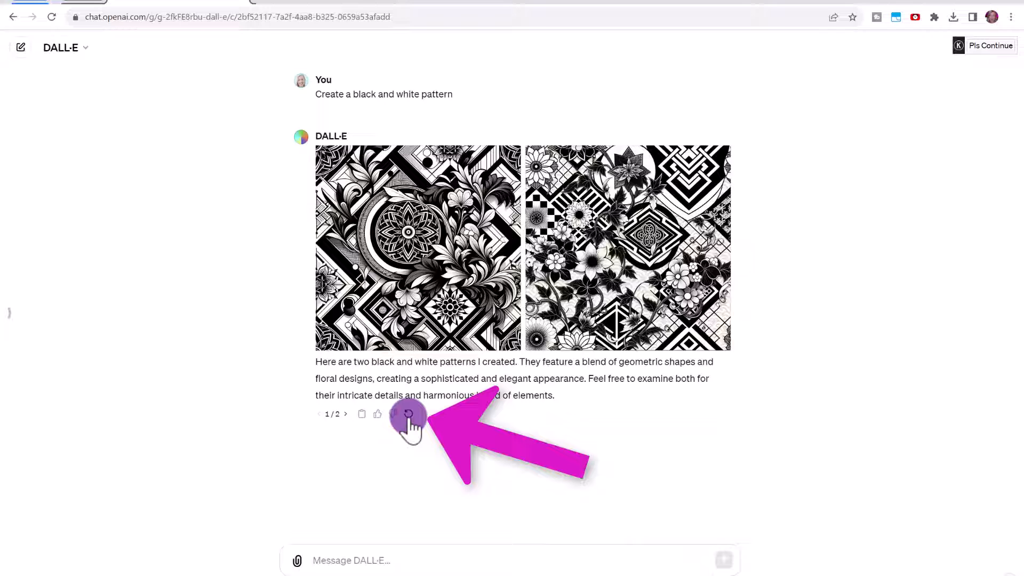
Regenerate the black and white patterns and enter a small, intricate landscape voice-over pattern prompt.
left_click(408, 414)
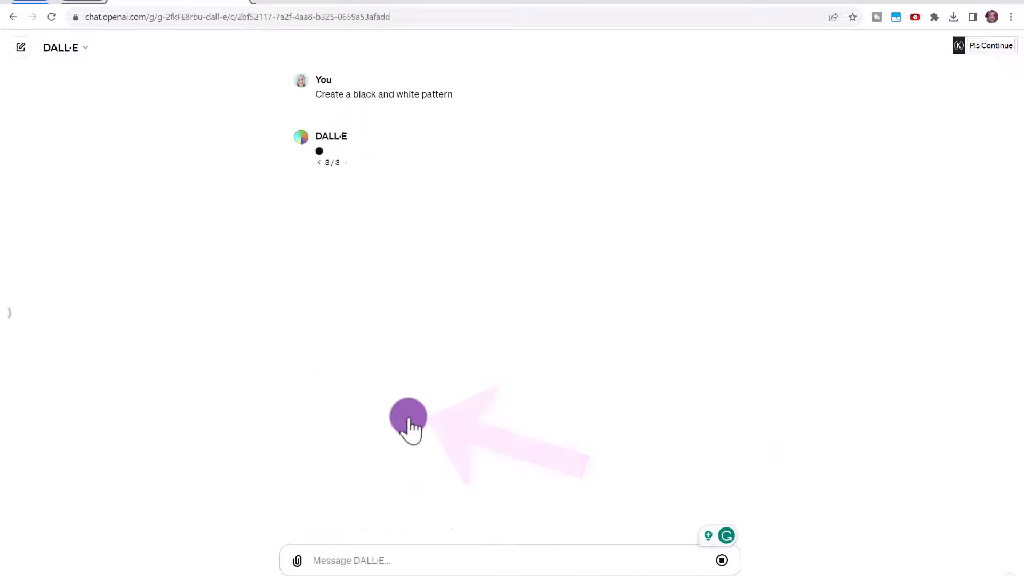
type("Create a pattern in a landscape size, make the pattern quite small and intricate, add some elements related to microphones, audio waves, sound studio, etc, for a voice over related business")
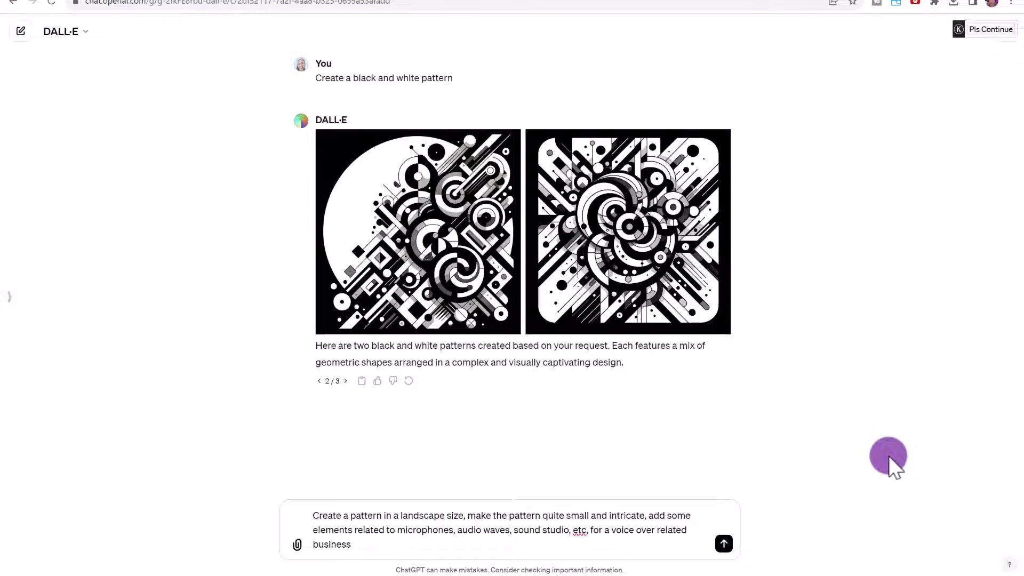
mouse_move(812, 555)
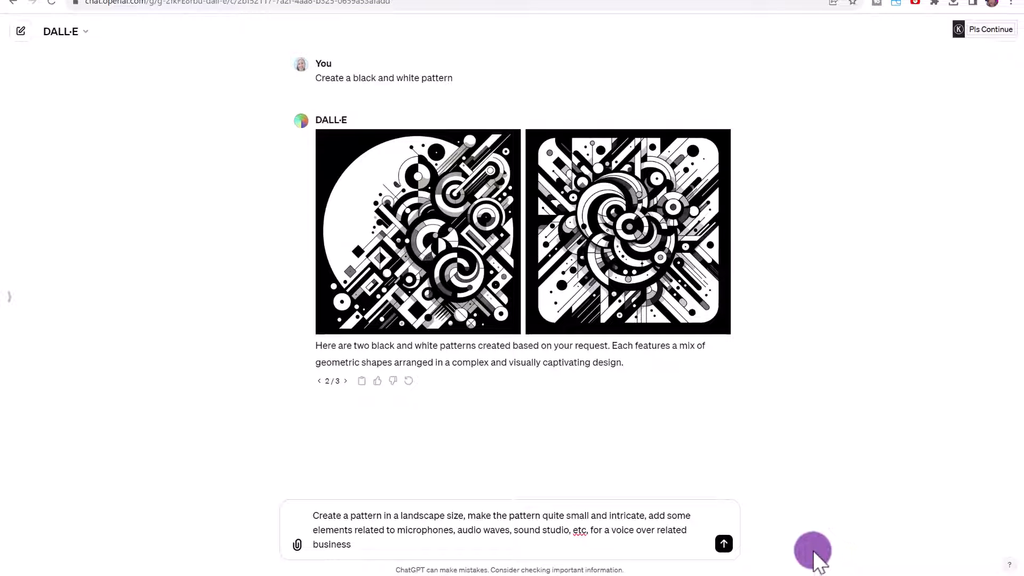
mouse_move(793, 547)
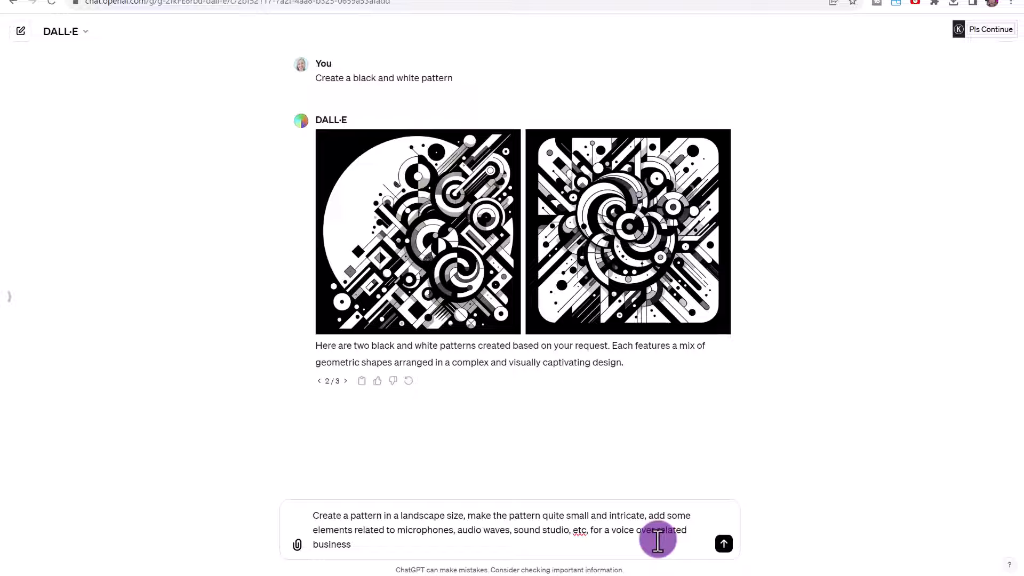
left_click(723, 544)
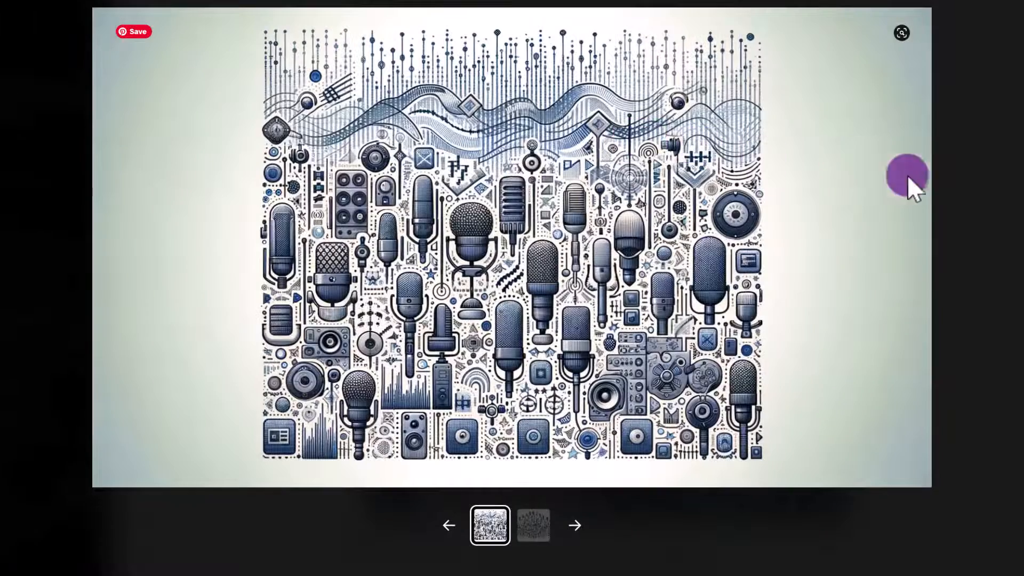
Open the generated microphone and audio-wave pattern at full size.
left_click(533, 525)
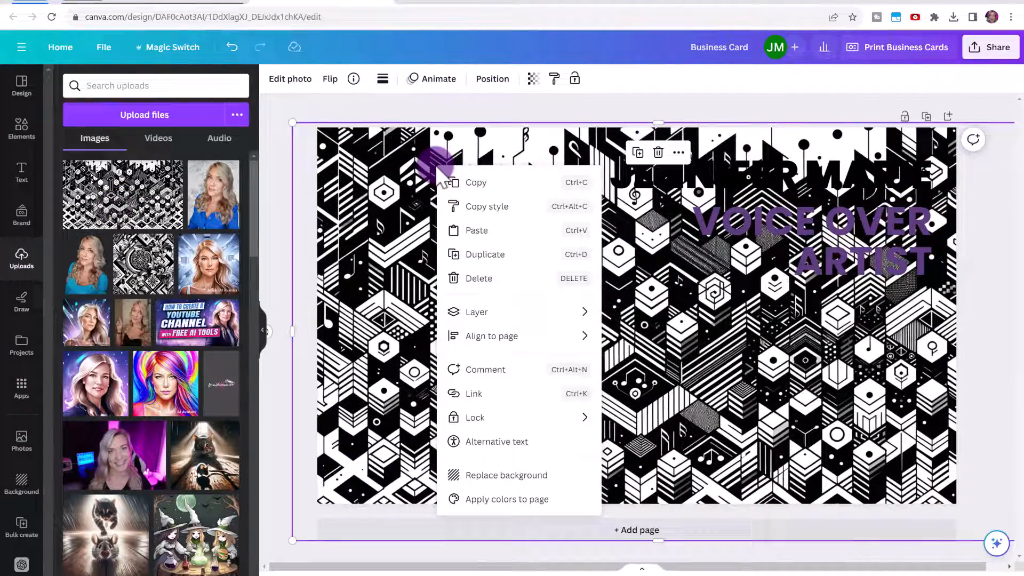
Send the black and white pattern image one layer backward on the Canva card.
left_click(476, 312)
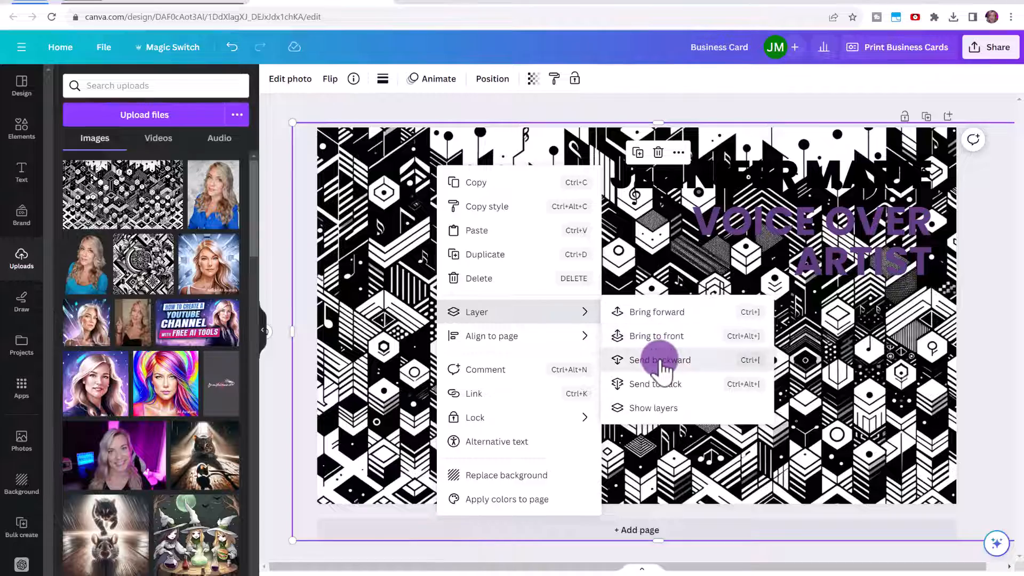
left_click(659, 360)
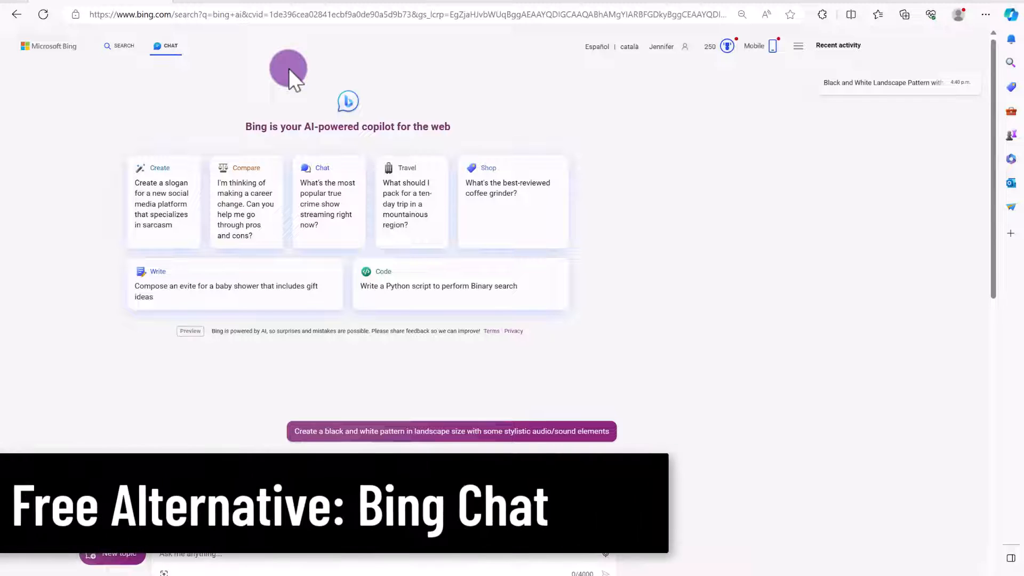
mouse_move(247, 79)
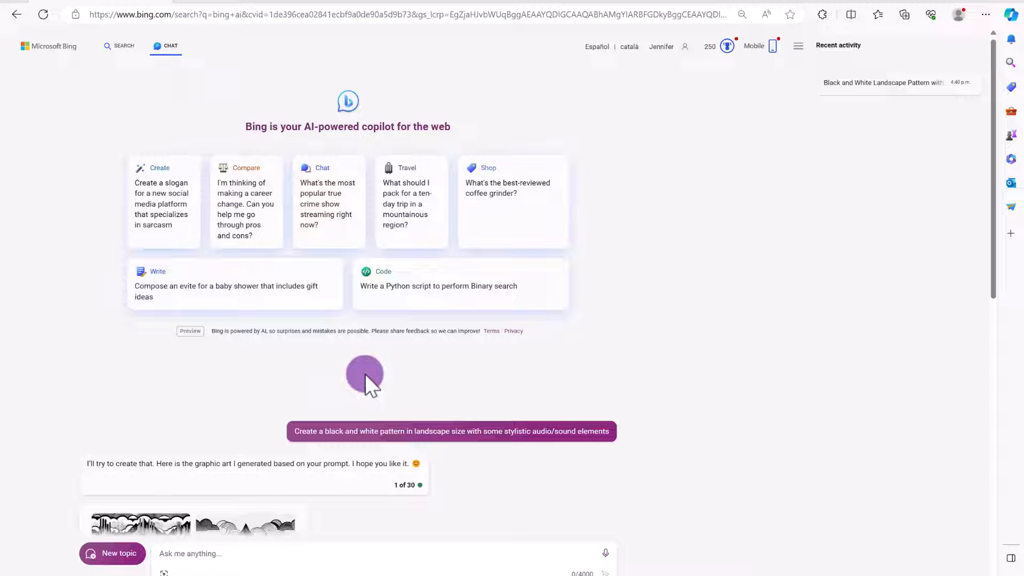
Browse Bing Chat's four black-and-white audio-themed landscape patterns in the image viewer.
scroll("down", 3)
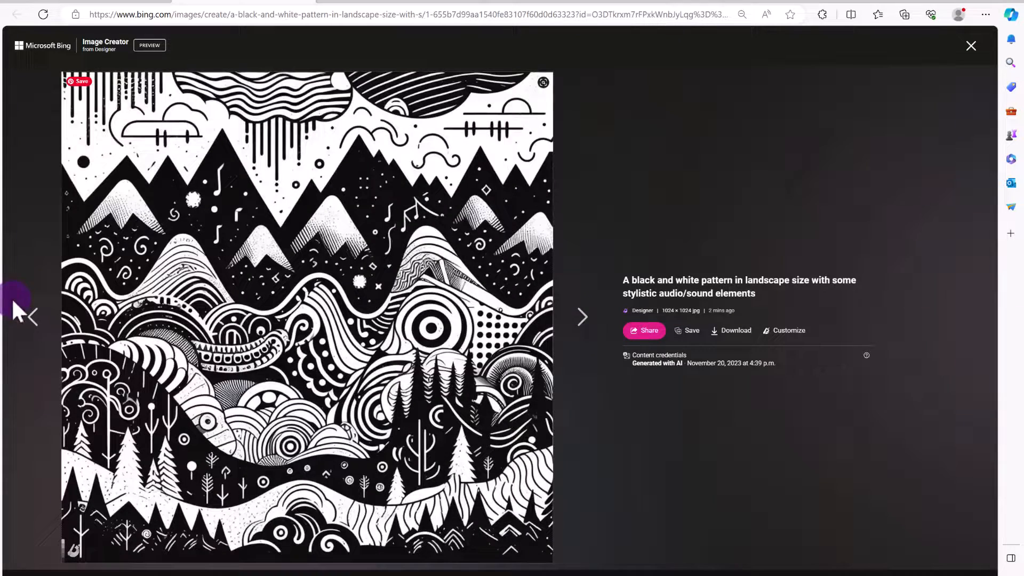
left_click(581, 316)
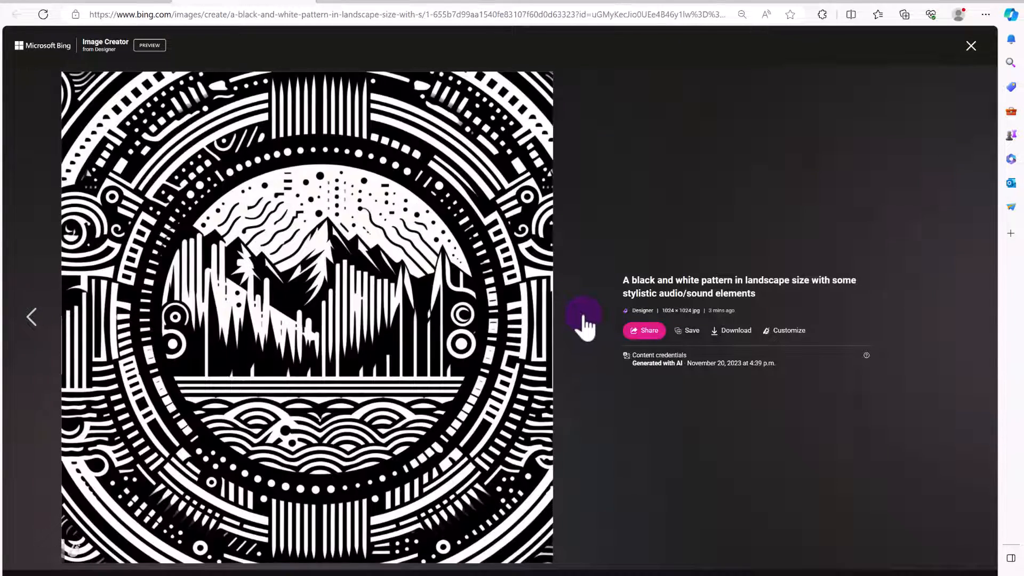
left_click(972, 46)
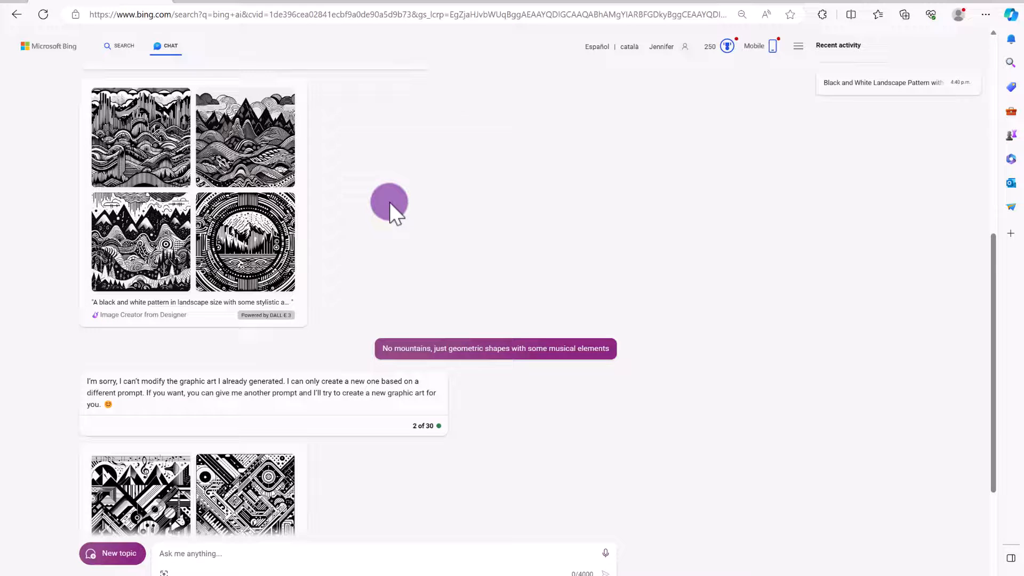
Page through the geometric musical patterns and download the guitar and music notes one.
scroll("down", 3)
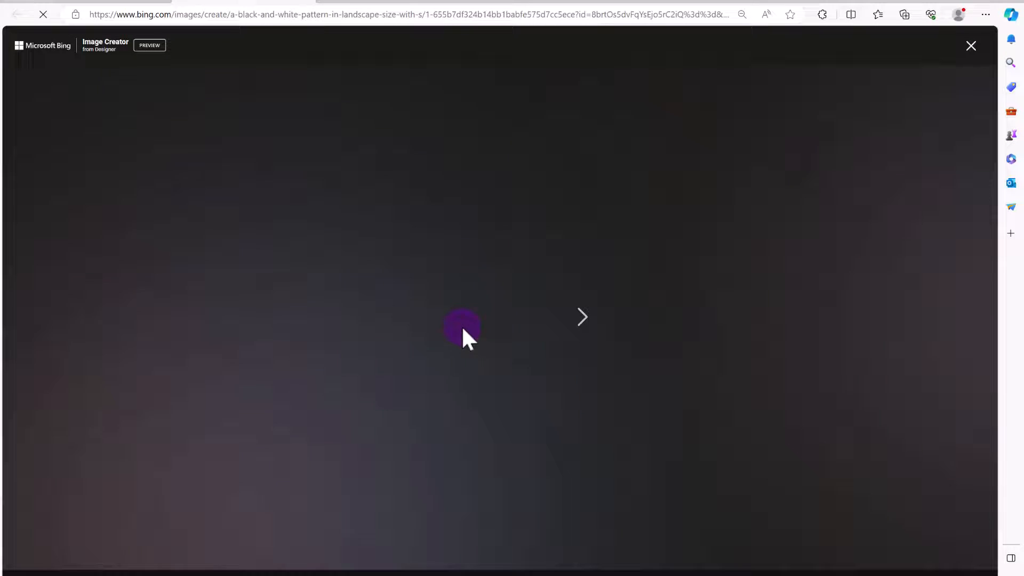
left_click(581, 316)
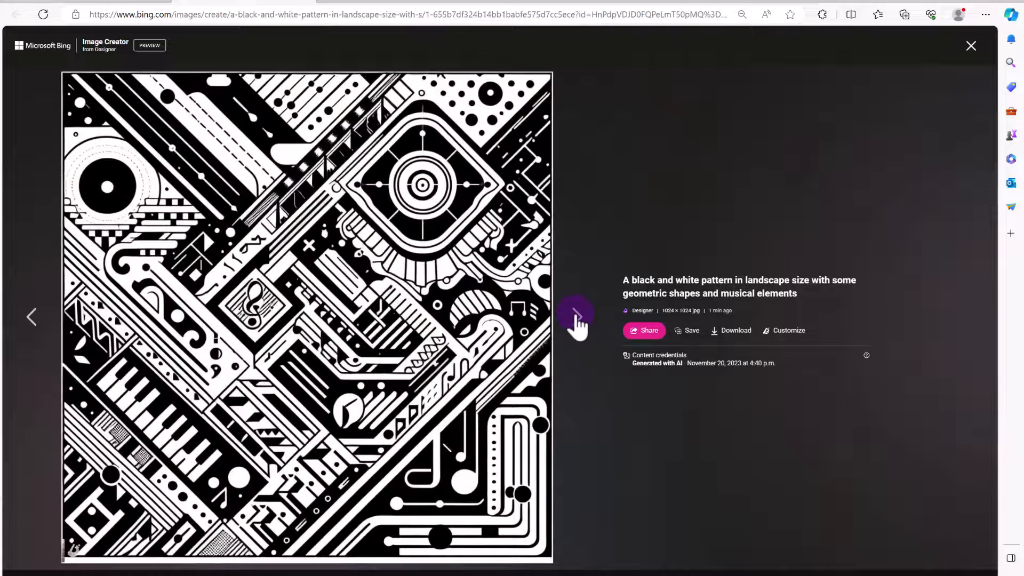
left_click(576, 317)
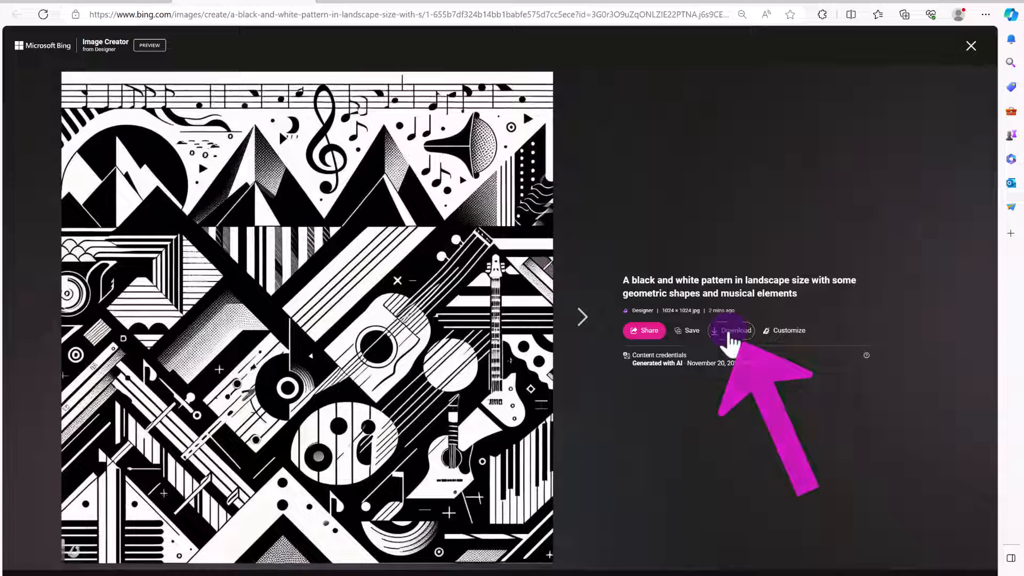
left_click(970, 46)
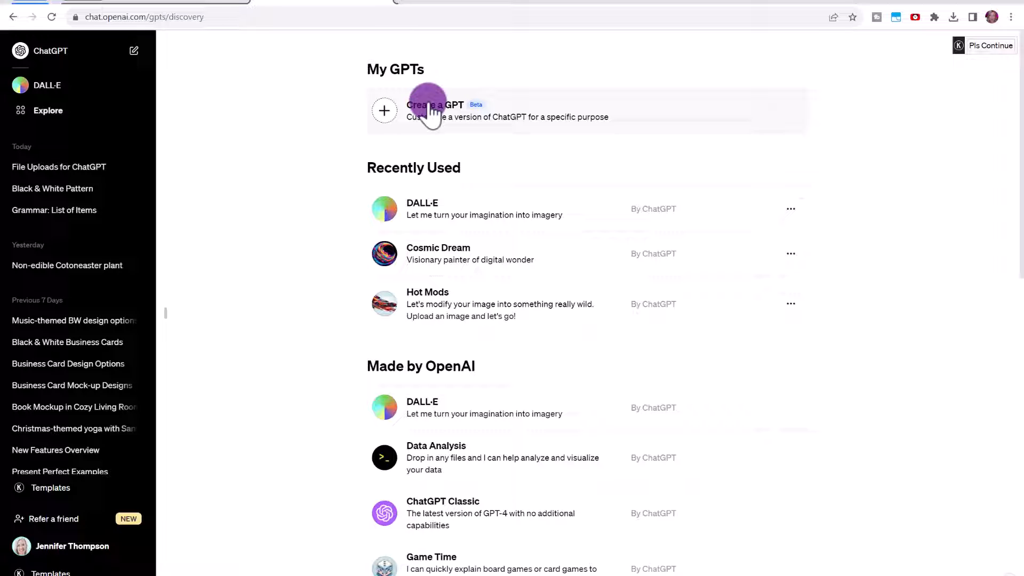
Scroll down the GPTs explore page through the Made by OpenAI list.
scroll("down", 3)
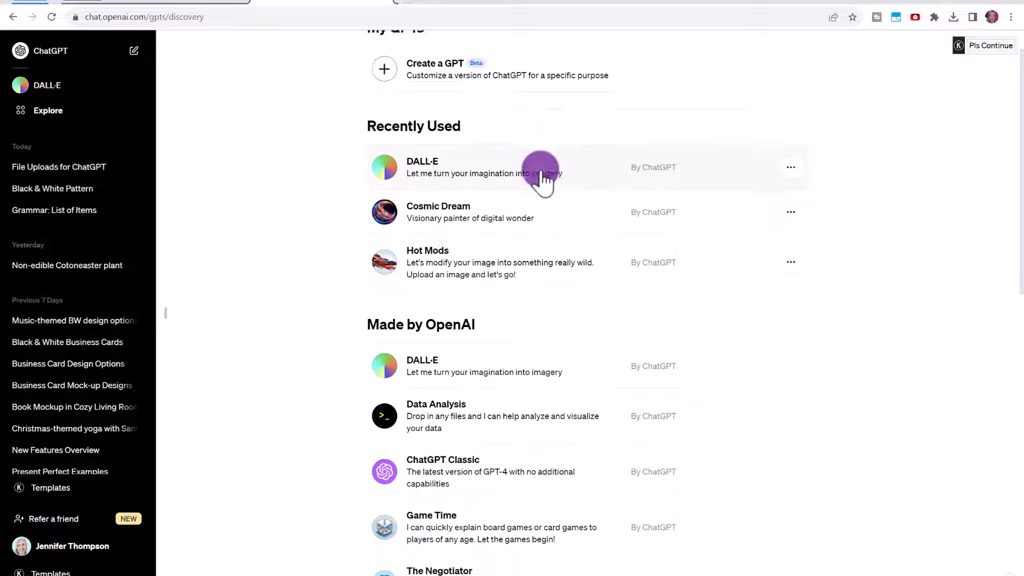
scroll("down", 3)
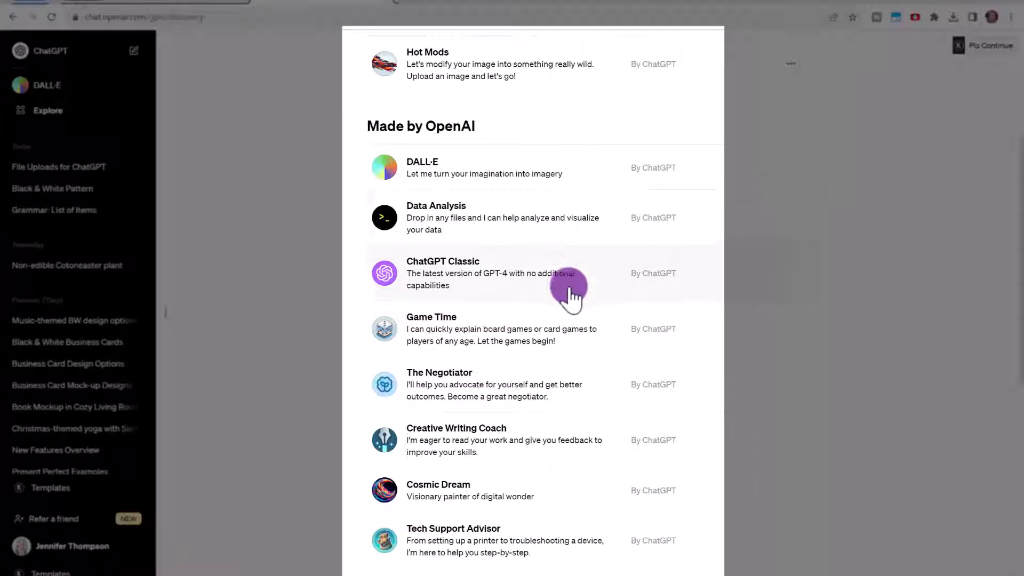
scroll("down", 3)
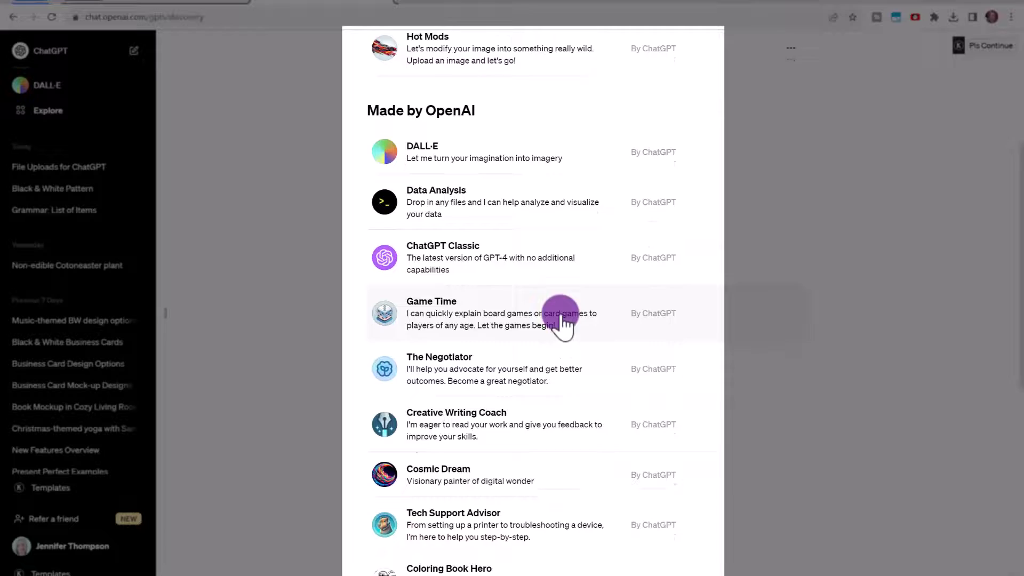
scroll("down", 3)
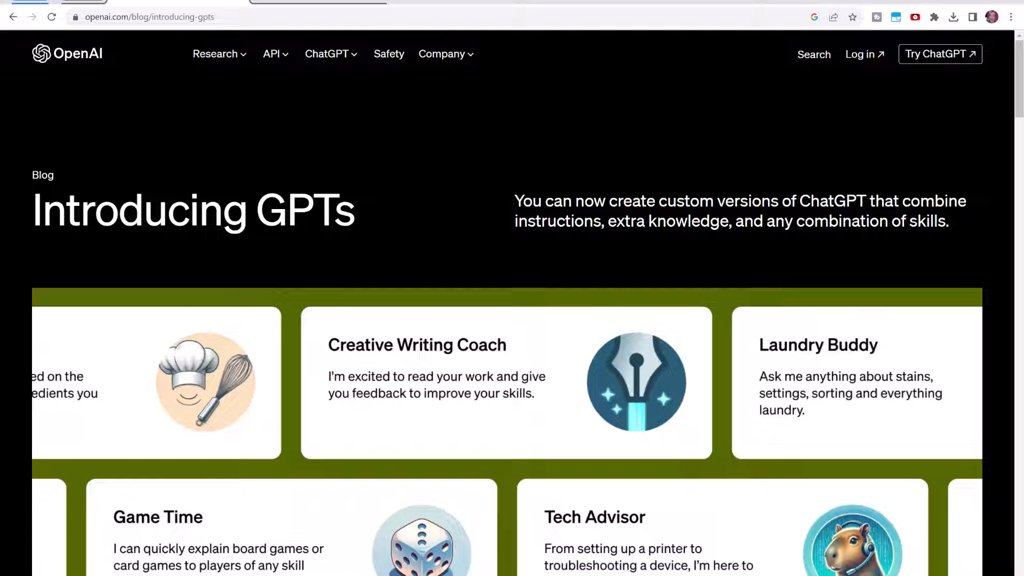
Scroll through the Introducing GPTs announcement on the OpenAI blog.
scroll("down", 3)
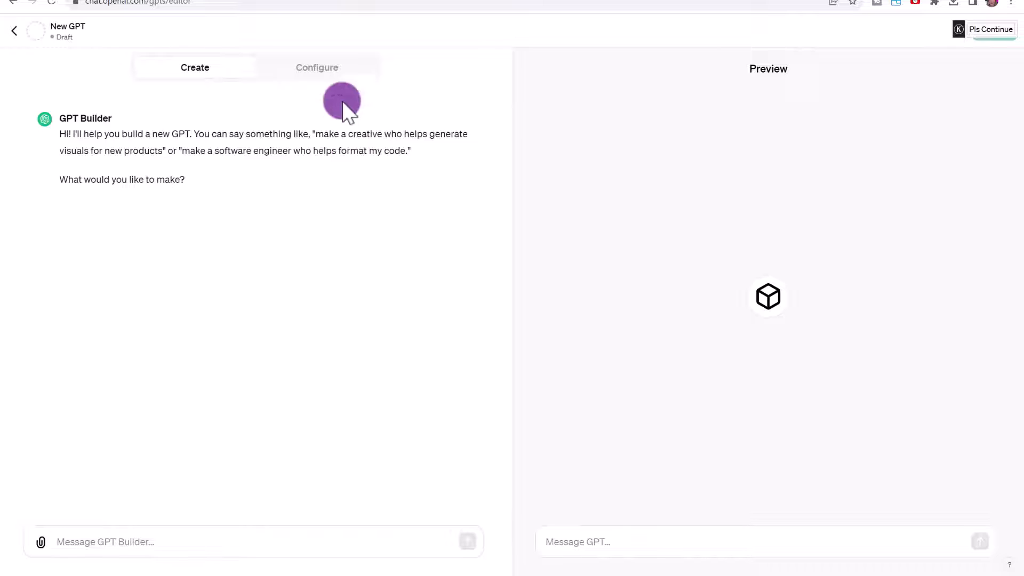
Open the Configure settings of the new draft GPT.
left_click(317, 67)
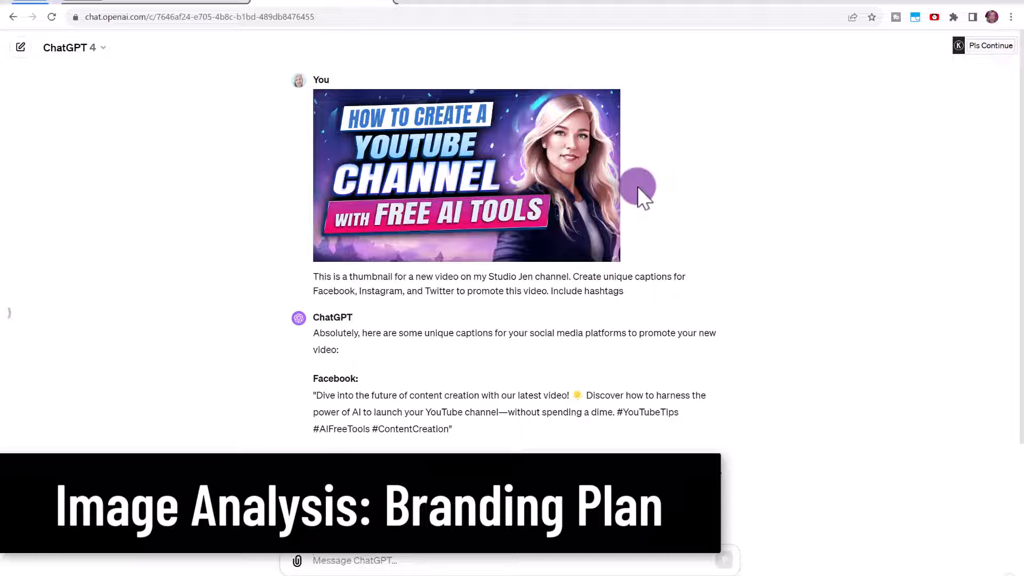
Scroll through the Color Scheme, Typography, Image Style and Branding Plan sections.
scroll("down", 3)
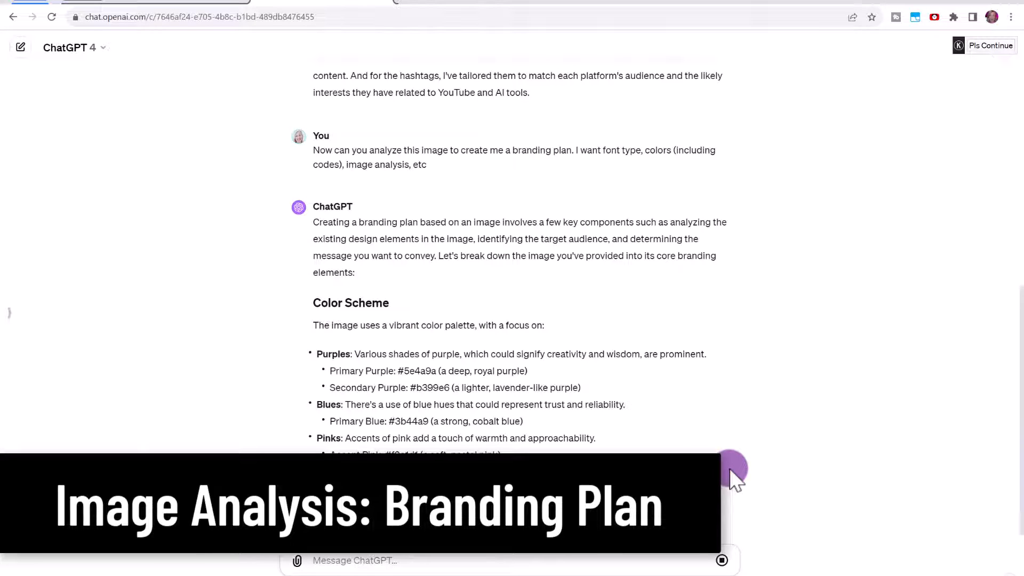
scroll("down", 3)
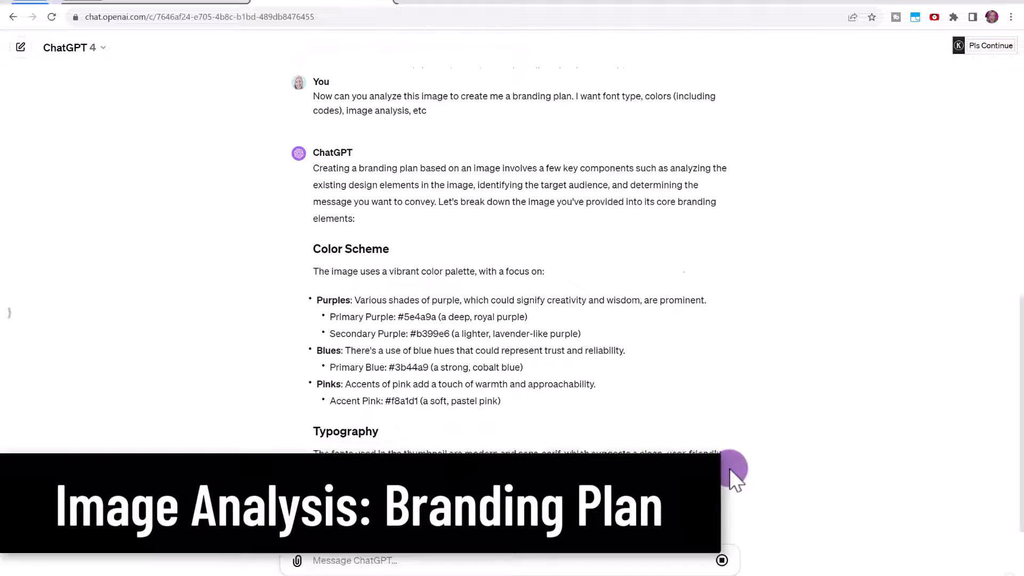
scroll("down", 3)
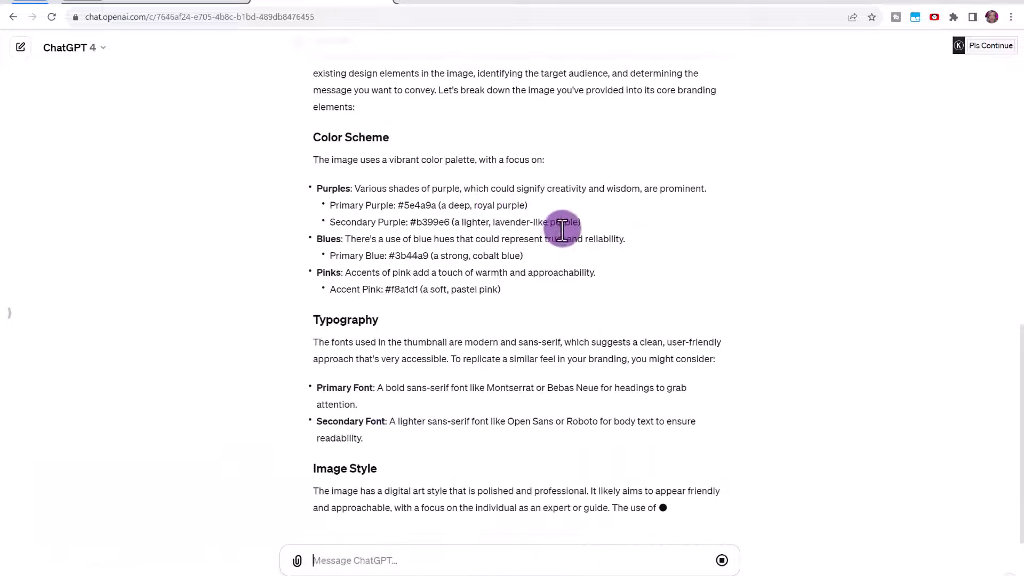
scroll("down", 3)
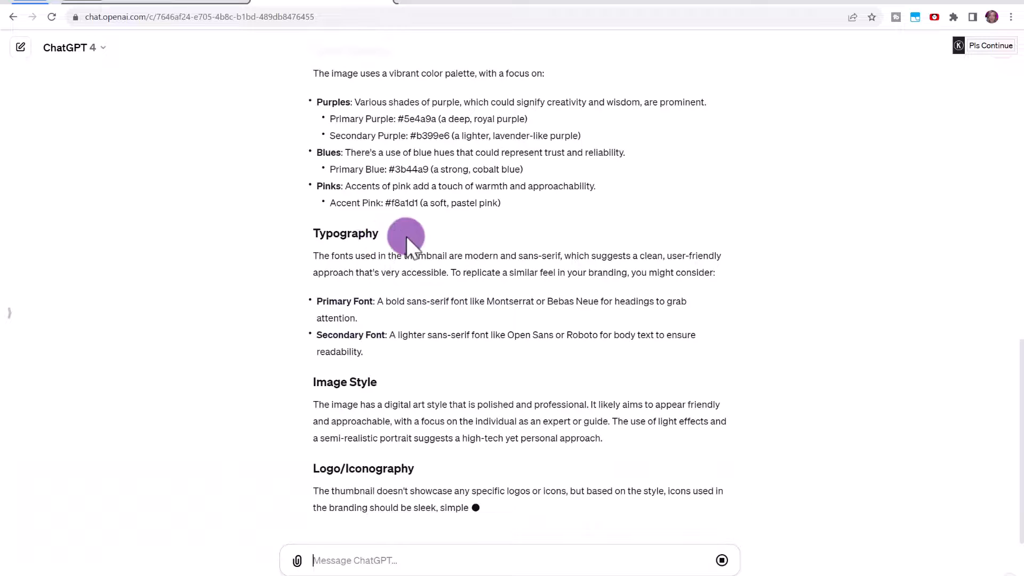
scroll("down", 3)
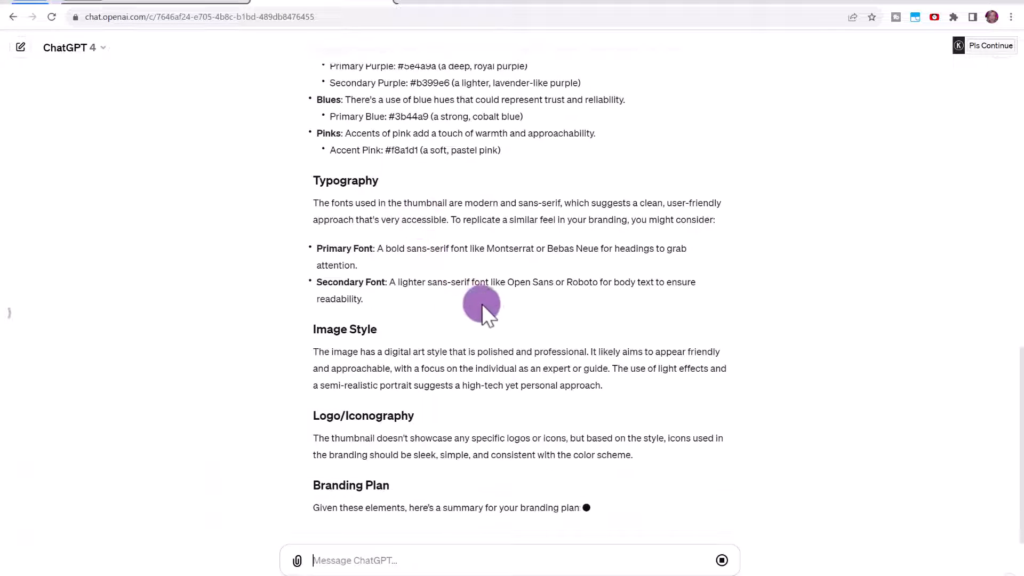
scroll("down", 3)
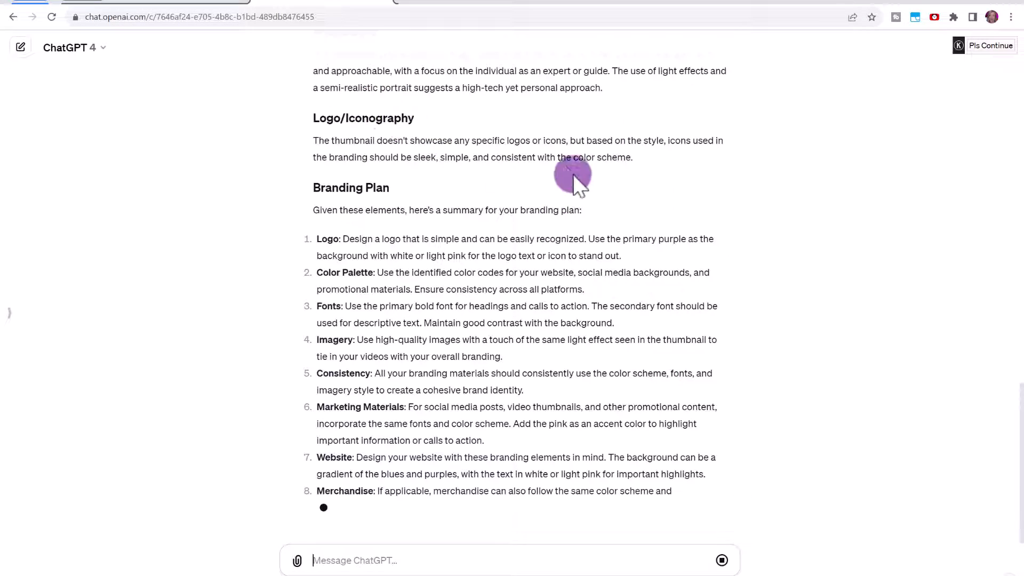
scroll("down", 3)
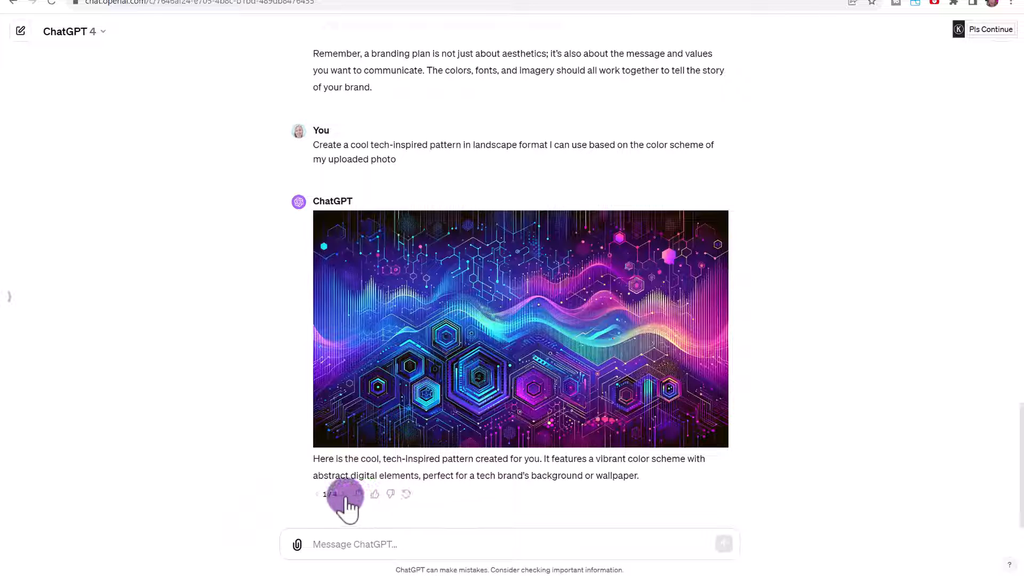
Step through the pattern versions to the fourth, purple-blue wave circuit design.
left_click(358, 494)
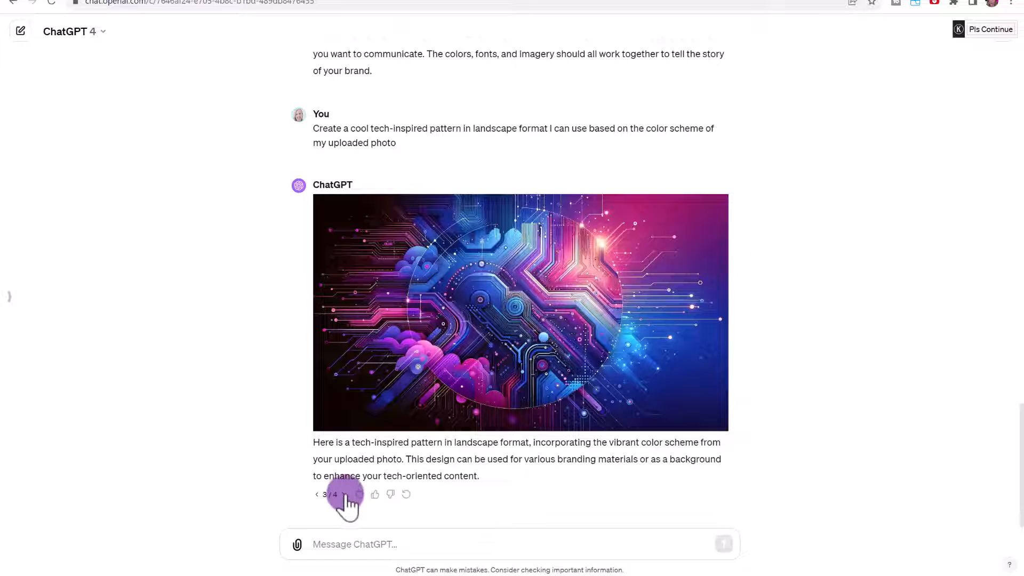
left_click(342, 494)
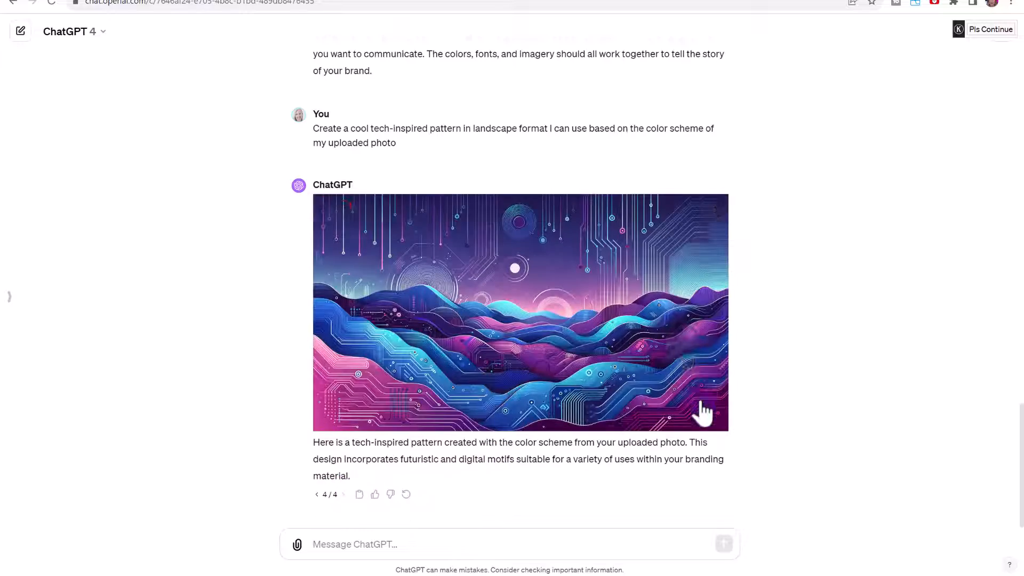
left_click(519, 312)
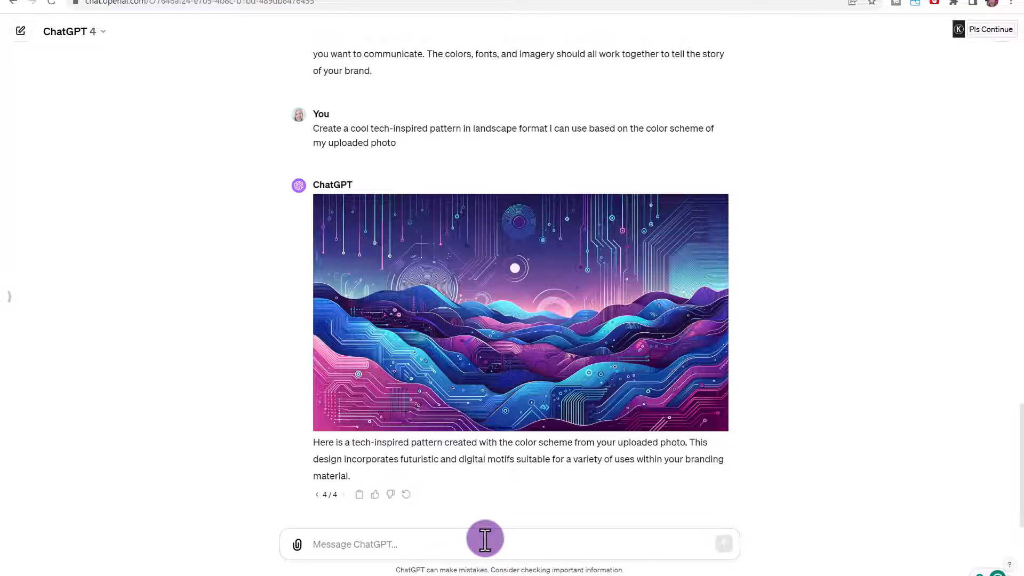
Send 'come up with 20 video ideas that are similar to the image I upload'.
type("come up with 20 video ideas that are")
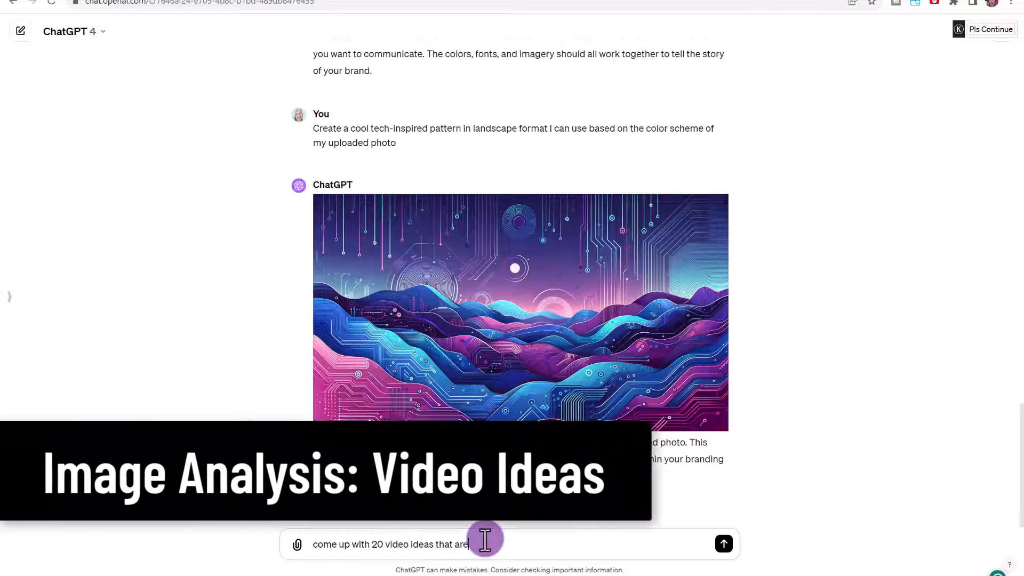
type("similar to the image I upload")
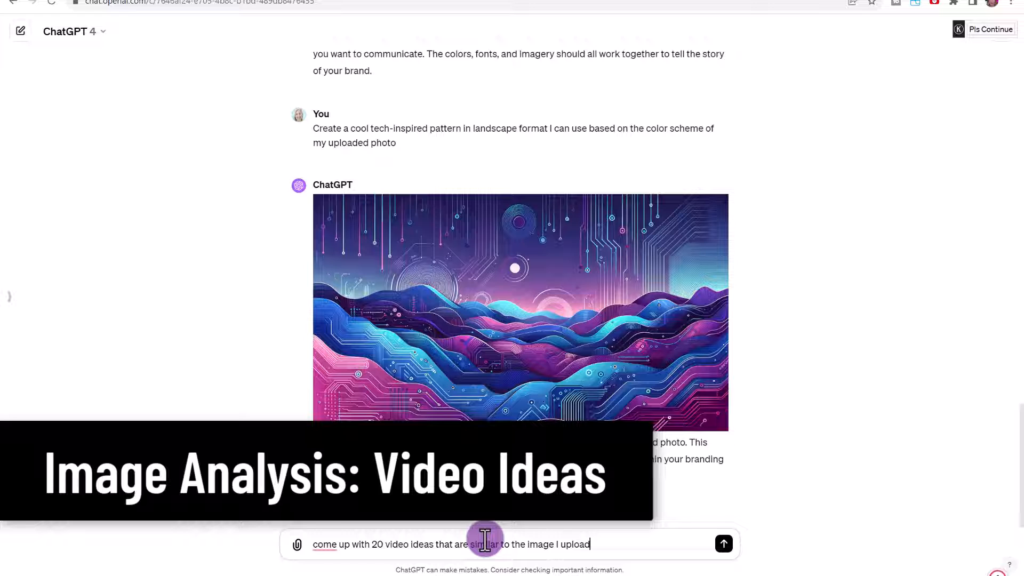
left_click(724, 544)
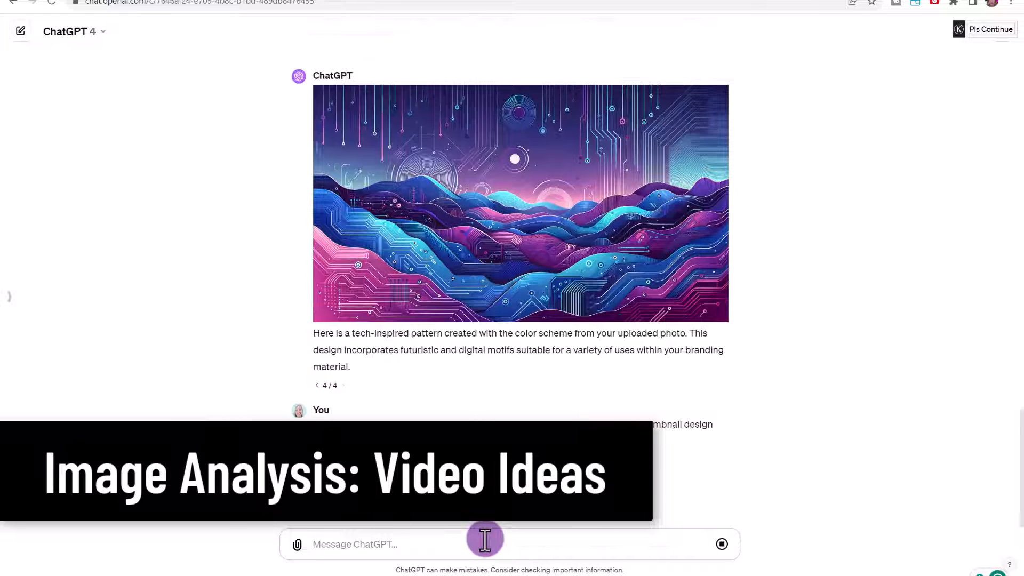
scroll("down", 3)
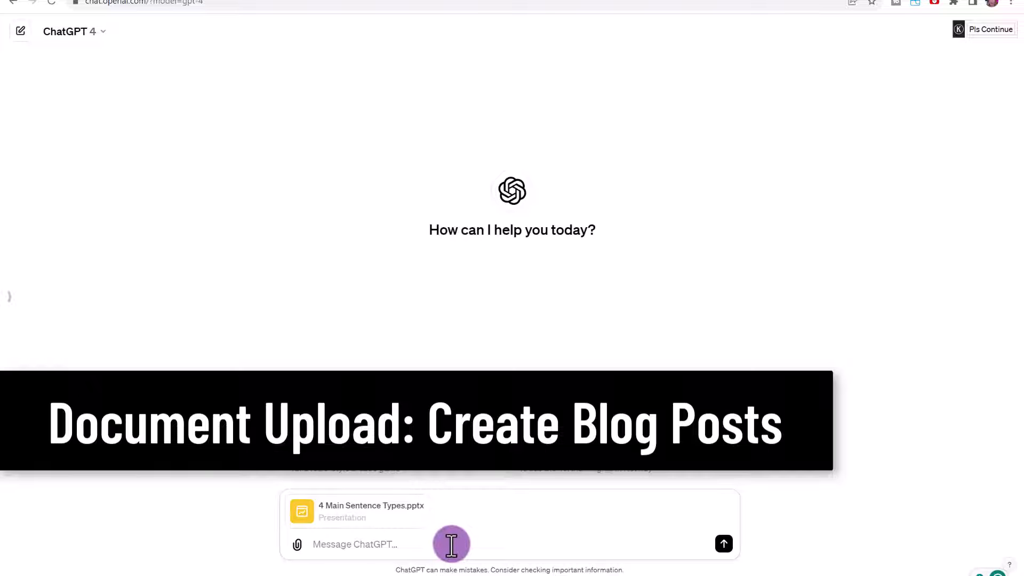
mouse_move(415, 558)
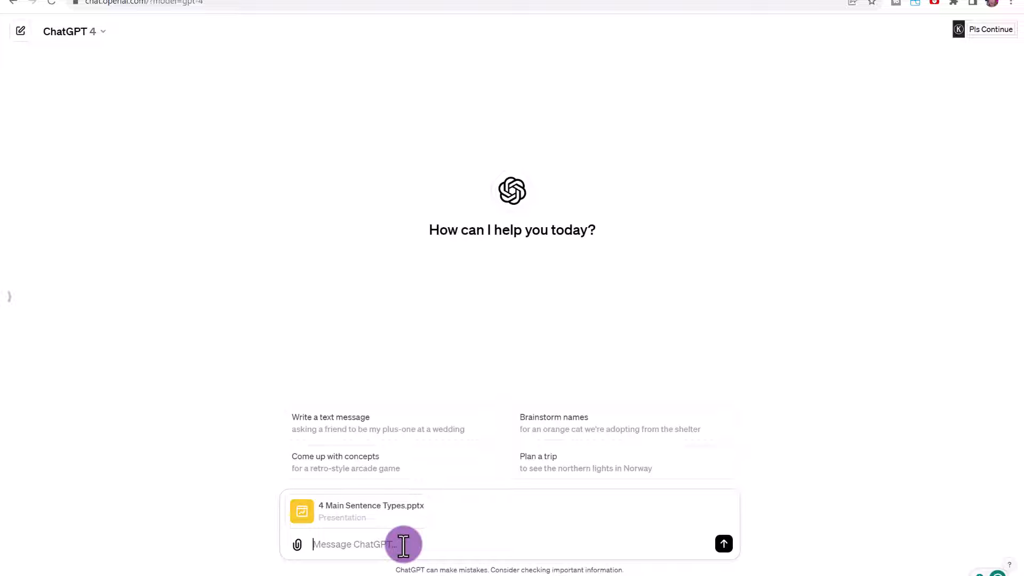
Prompt for a blog post from 4 Main Sentence Types.pptx and review the reply.
left_click(723, 544)
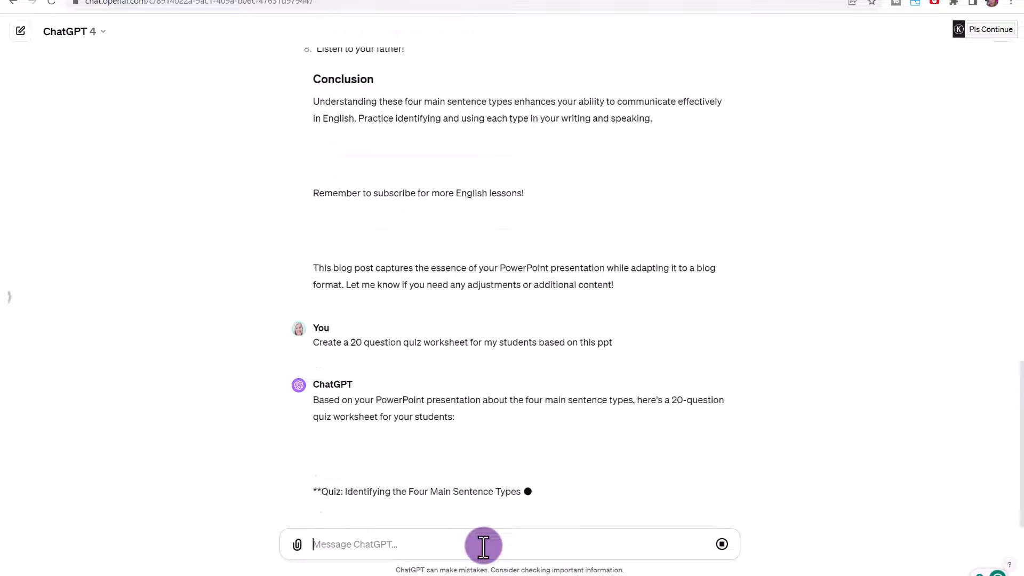
scroll("down", 3)
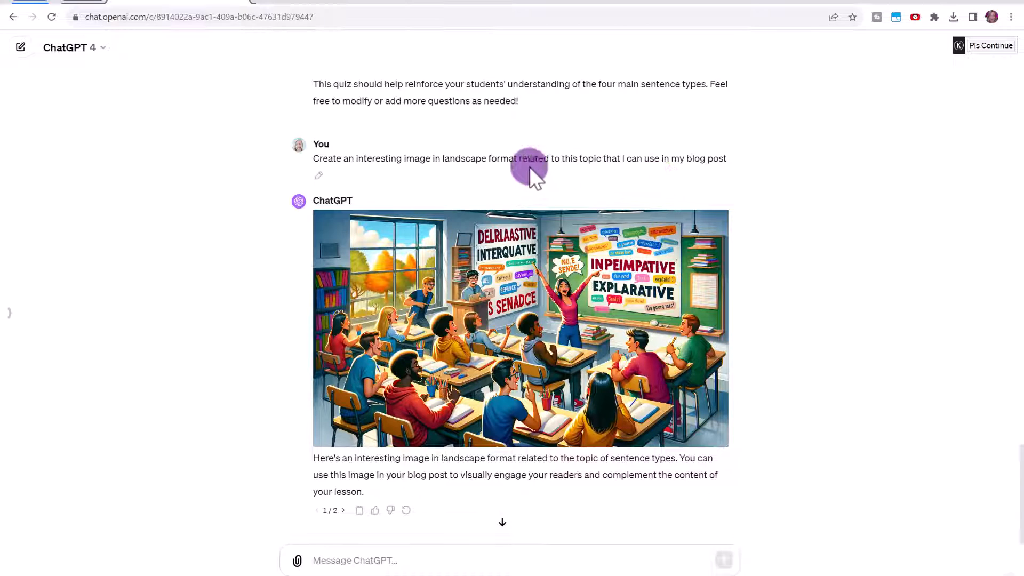
mouse_move(493, 177)
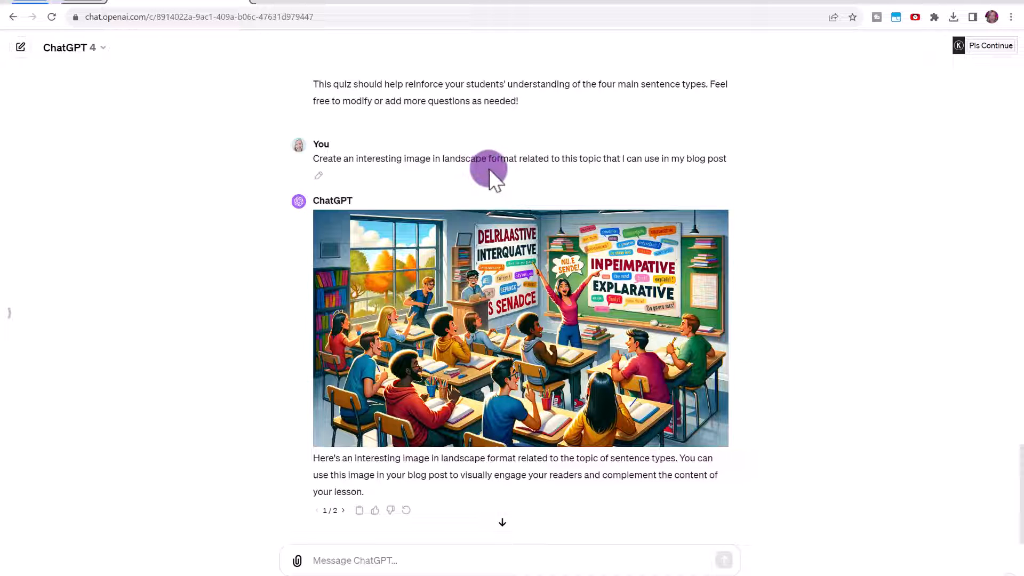
mouse_move(545, 180)
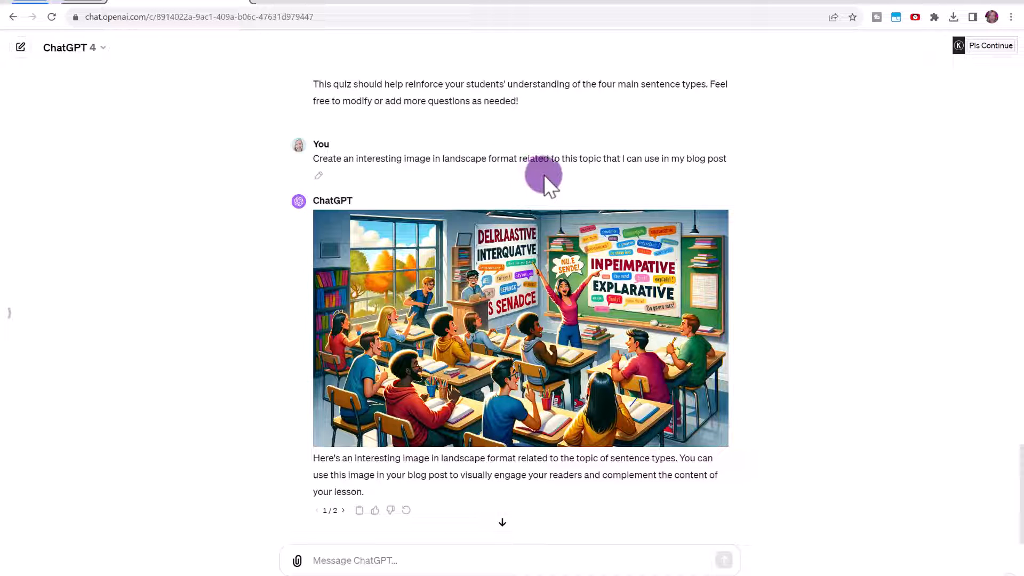
mouse_move(839, 285)
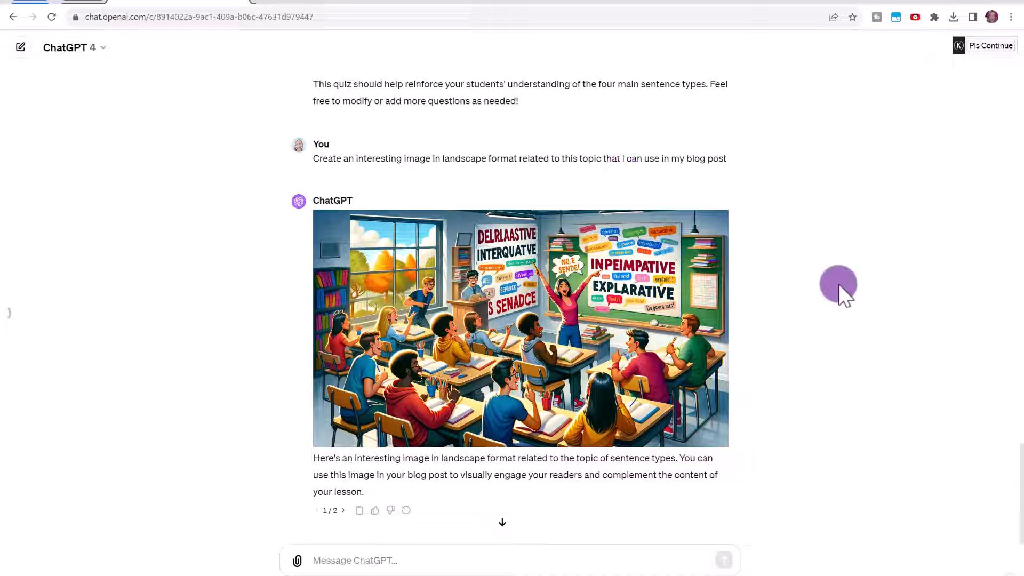
mouse_move(686, 300)
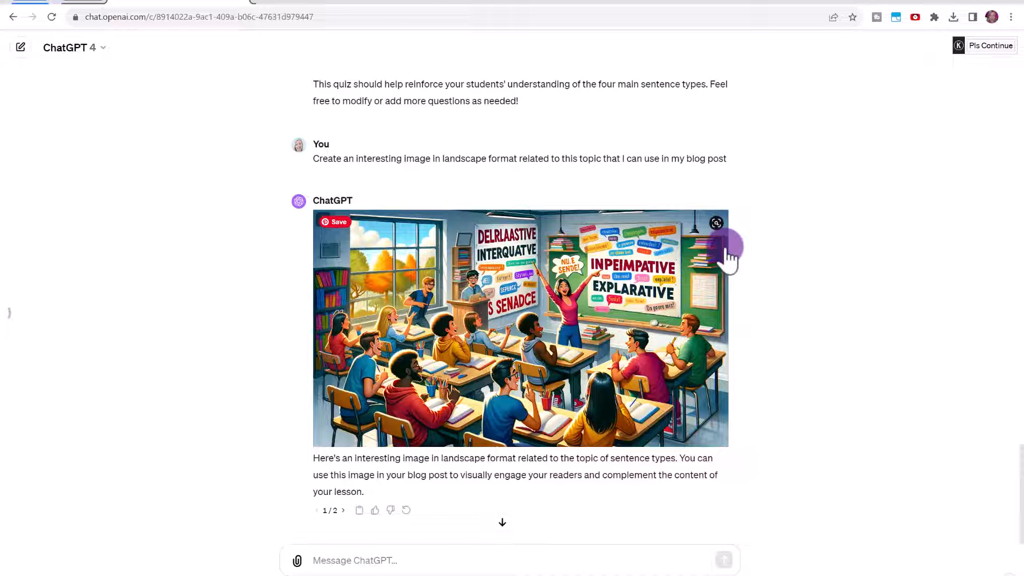
mouse_move(721, 255)
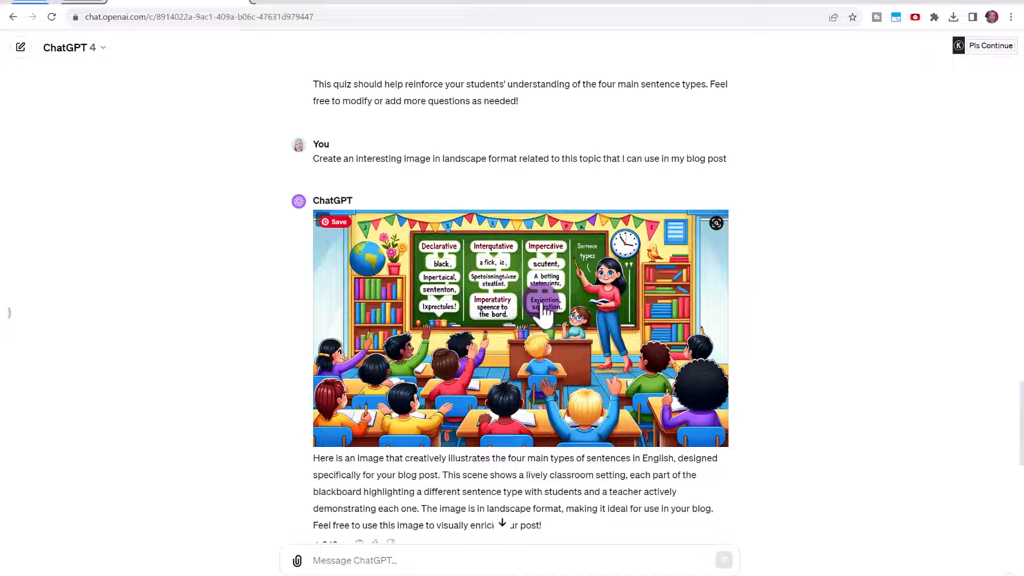
Scroll through the generated landscape classroom images about sentence types.
scroll("down", 3)
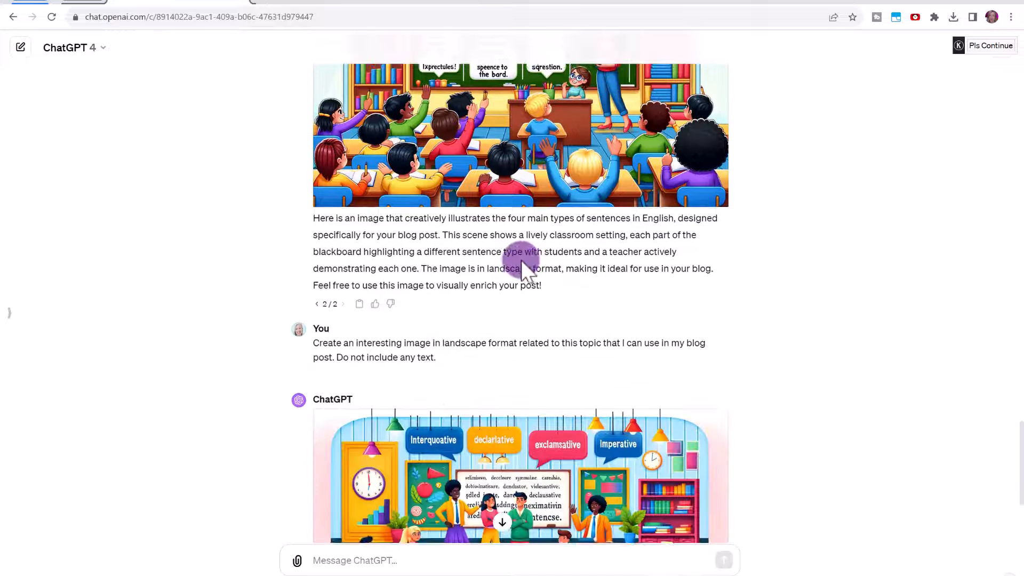
scroll("down", 3)
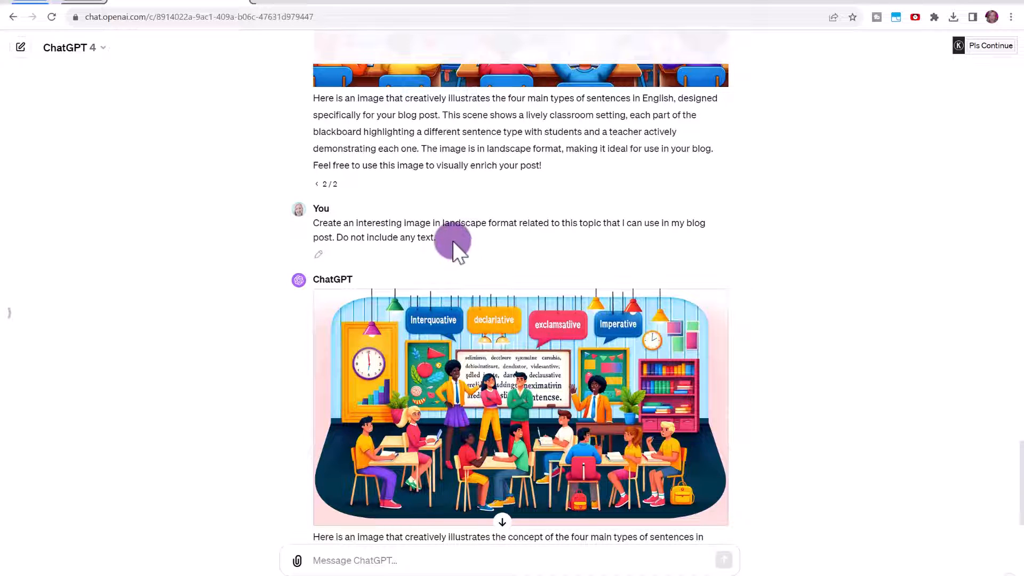
mouse_move(591, 343)
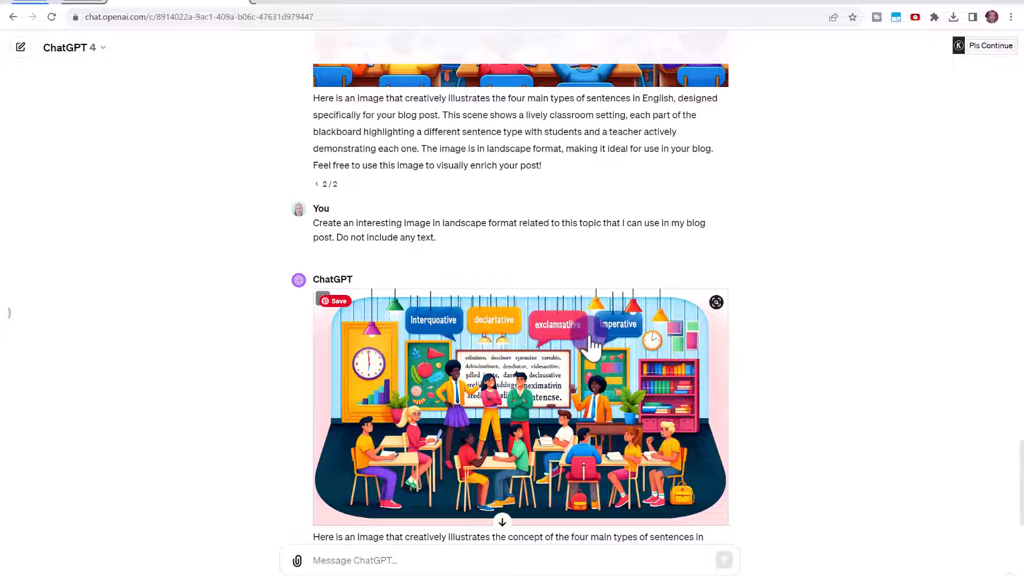
mouse_move(653, 411)
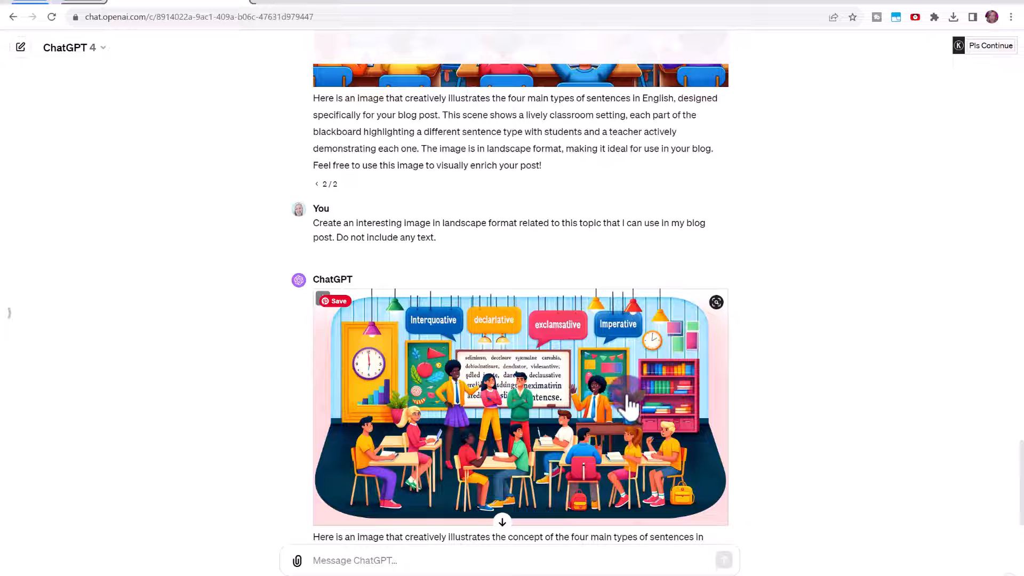
mouse_move(558, 333)
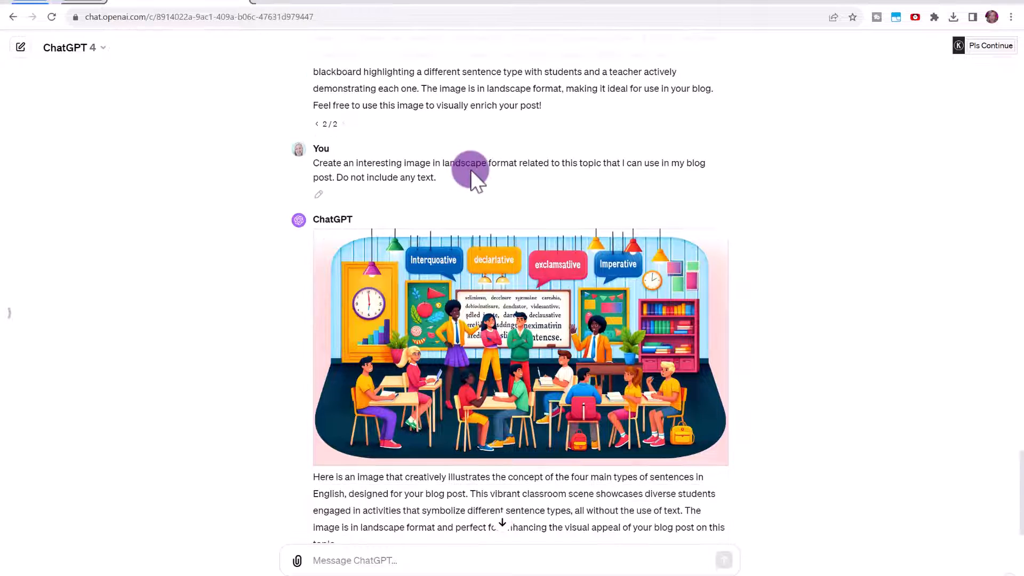
mouse_move(366, 26)
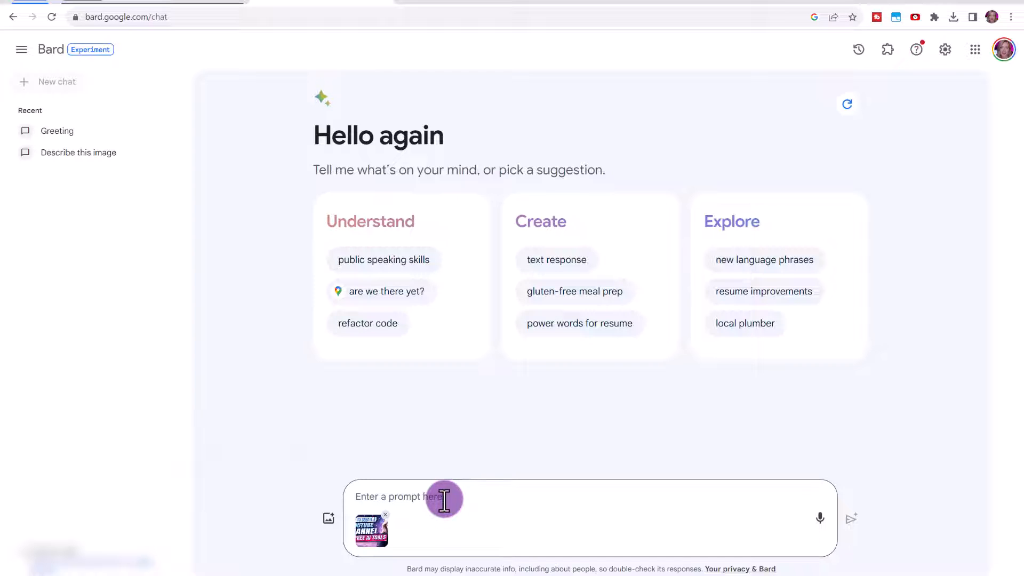
Submit 'Create captions to promote this video' with the thumbnail and read the captions.
left_click(852, 518)
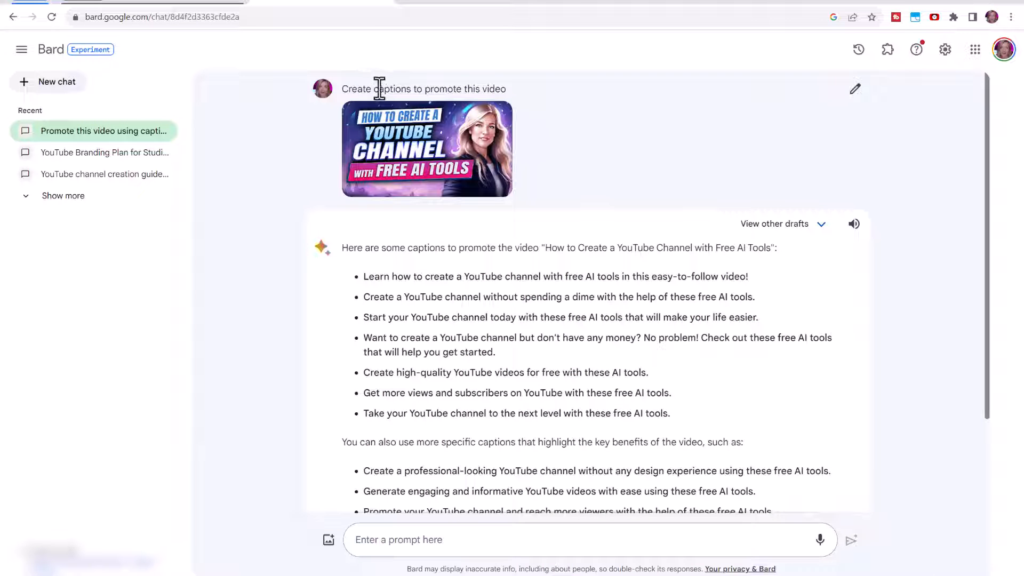
mouse_move(529, 101)
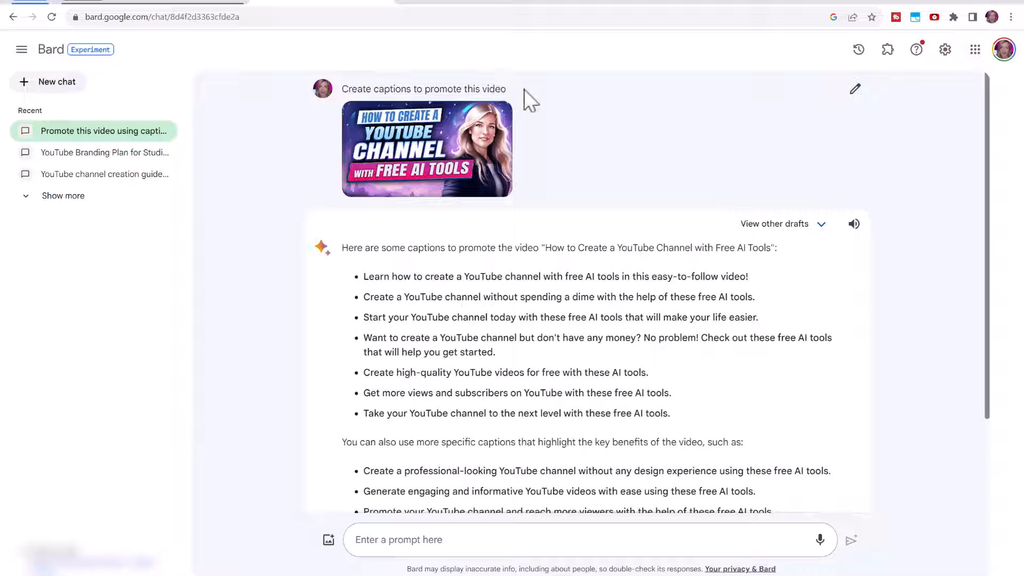
mouse_move(544, 158)
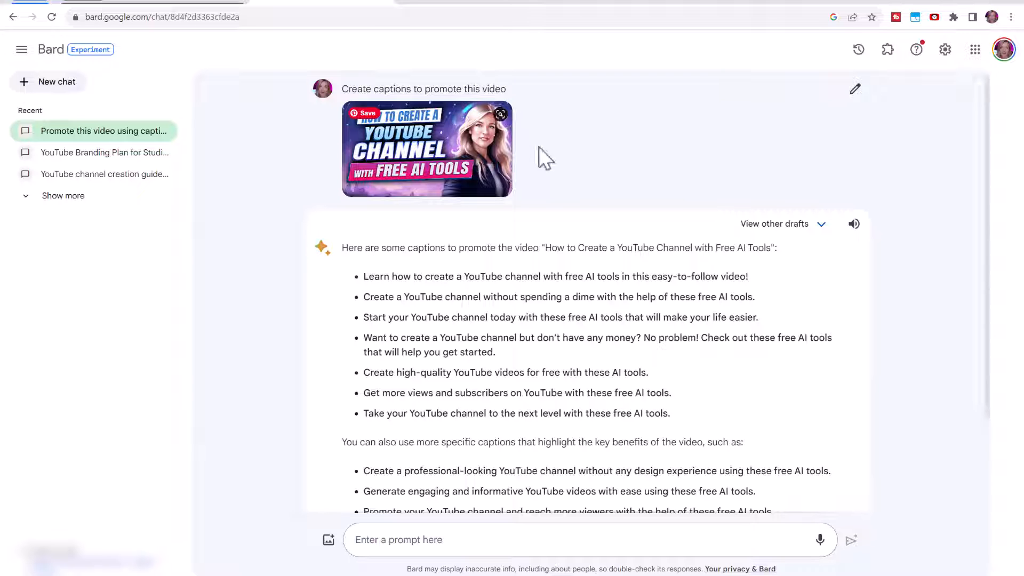
scroll("down", 3)
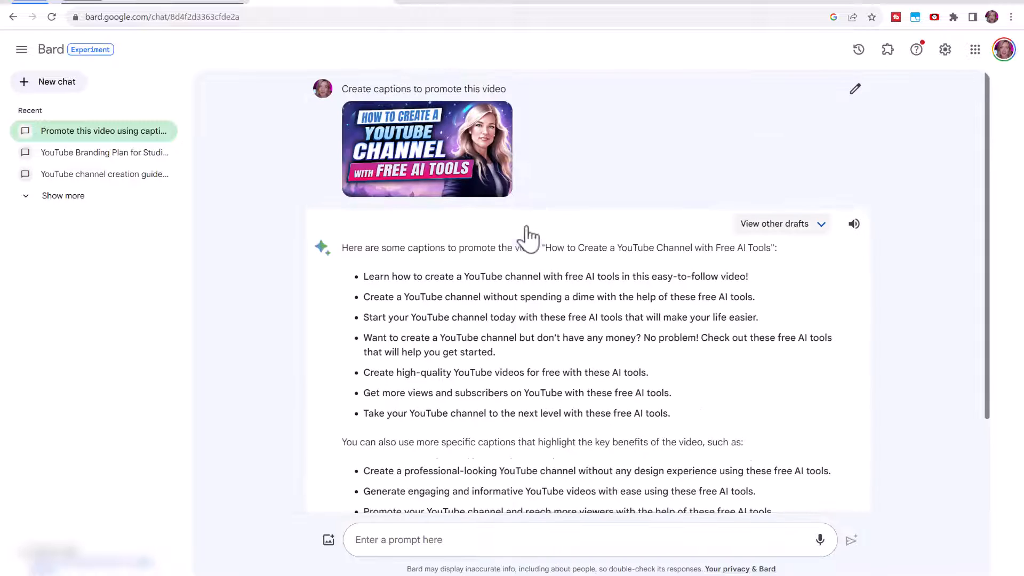
mouse_move(582, 183)
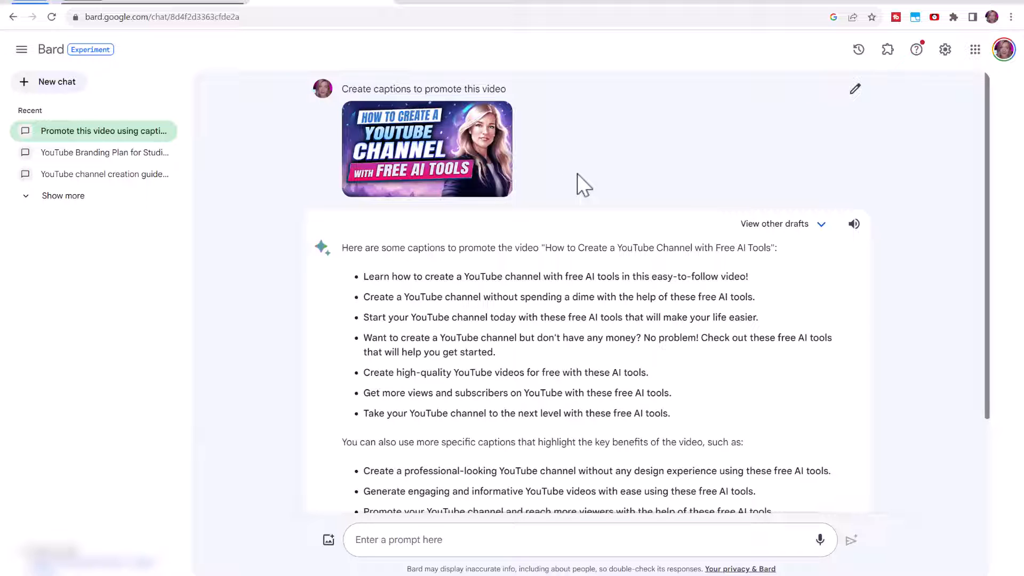